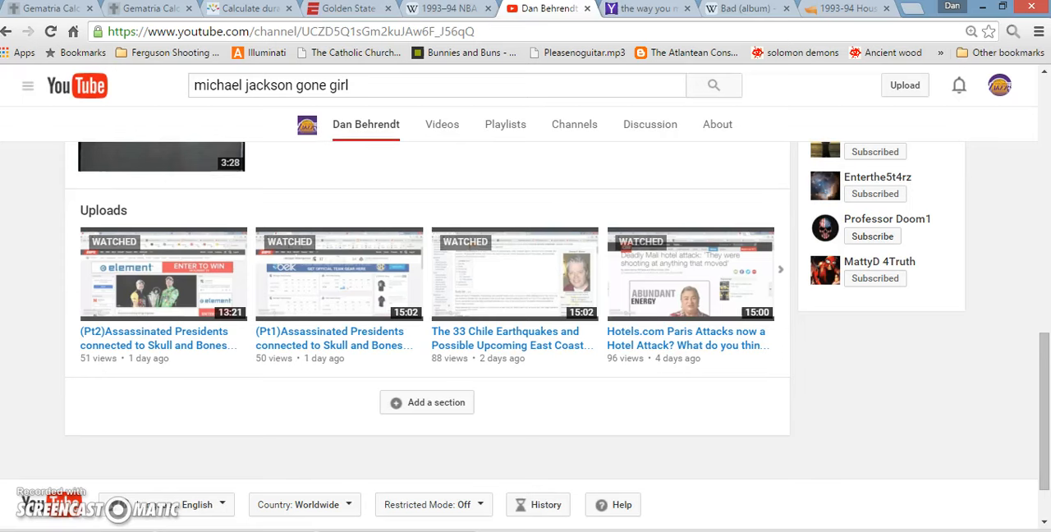
pyautogui.moveTo(178, 345)
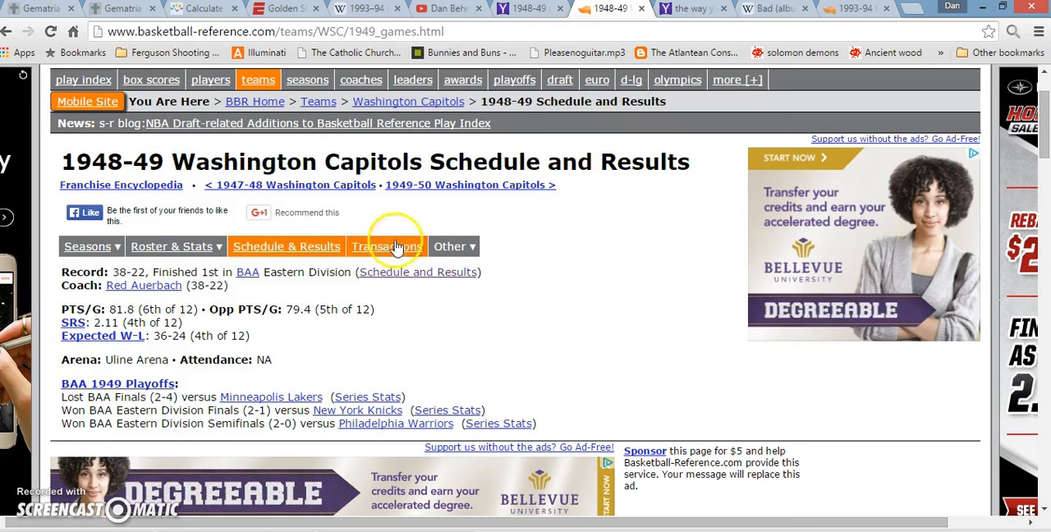
pyautogui.moveTo(517, 319)
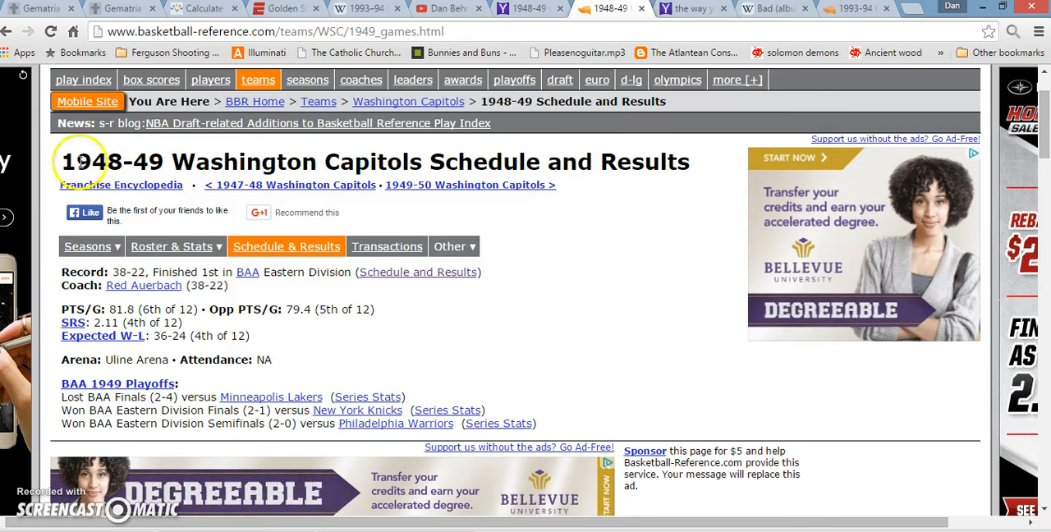
pyautogui.moveTo(413, 172)
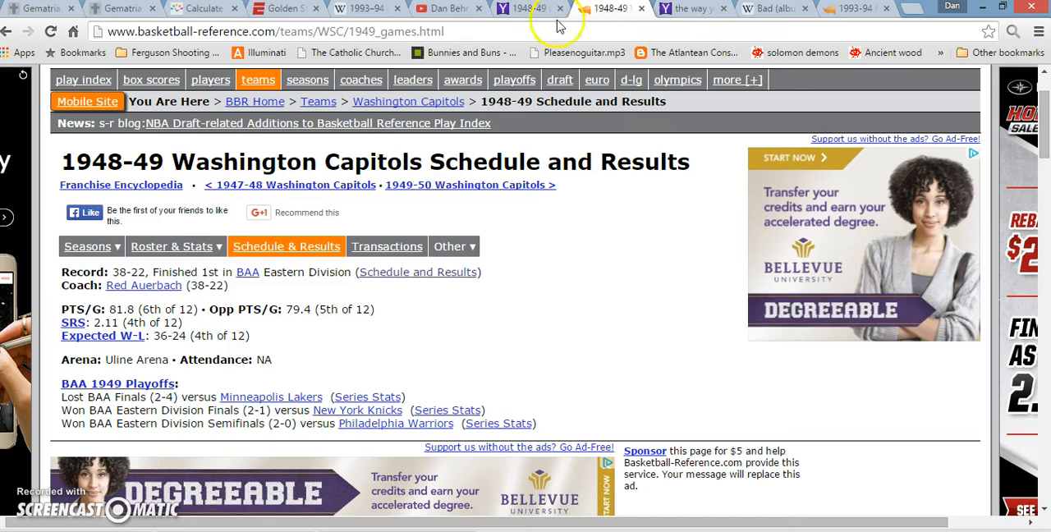
pyautogui.moveTo(859, 12)
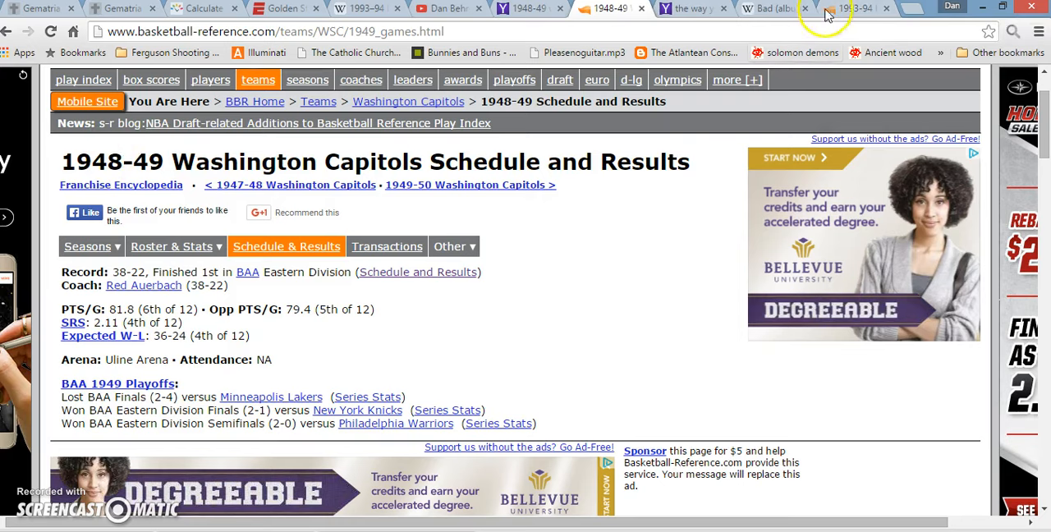
# Step: Bring up the 1993-94 Houston Rockets schedule and results, scrolled back to the top
pyautogui.click(854, 8)
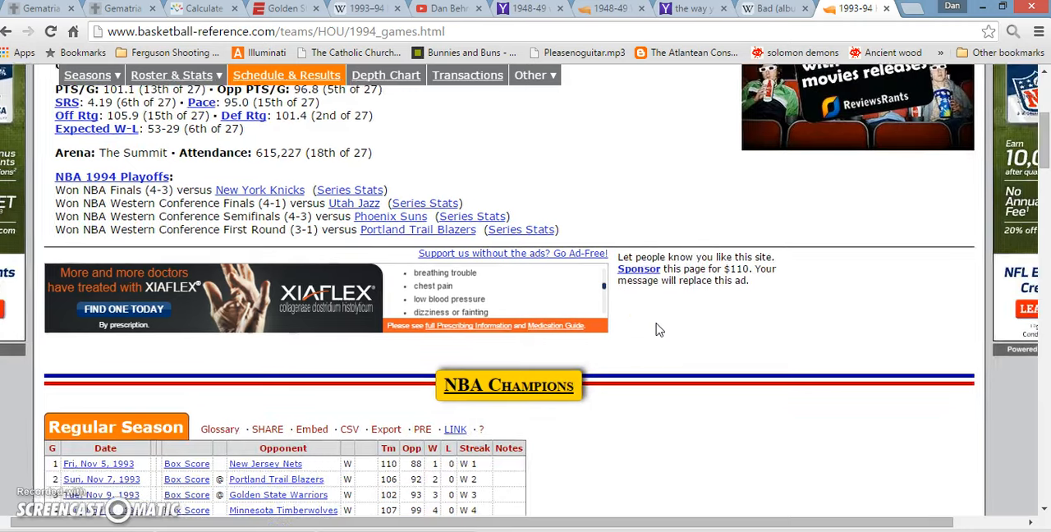
pyautogui.scroll(3)
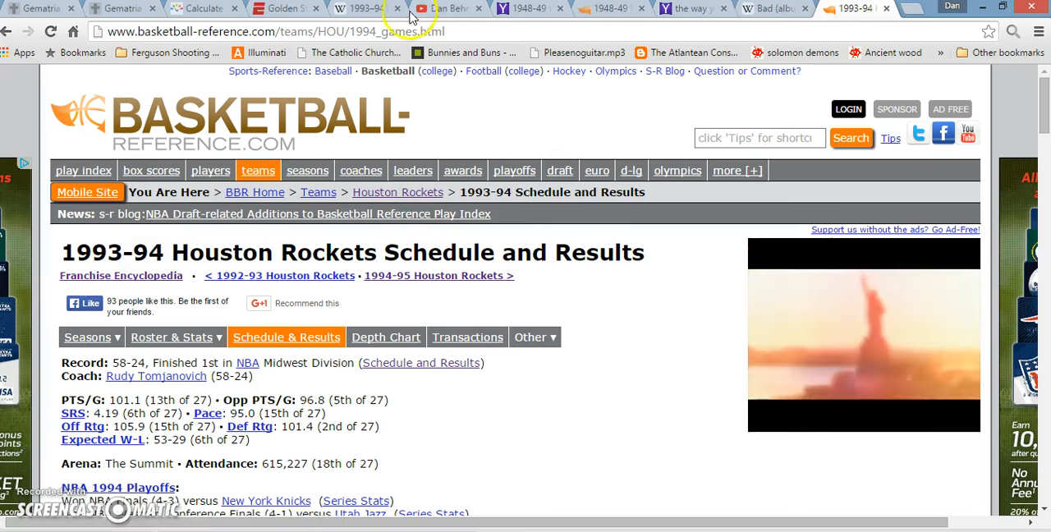
# Step: Highlight '48th' in the 1993–94 NBA season article, glance at the Capitols results, then move to the gematria results
pyautogui.click(355, 8)
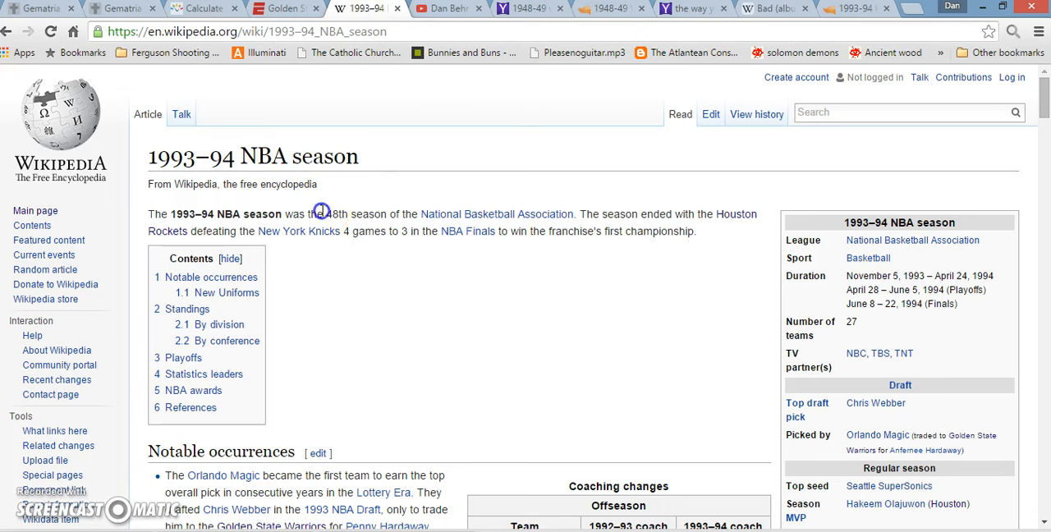
pyautogui.doubleClick(336, 214)
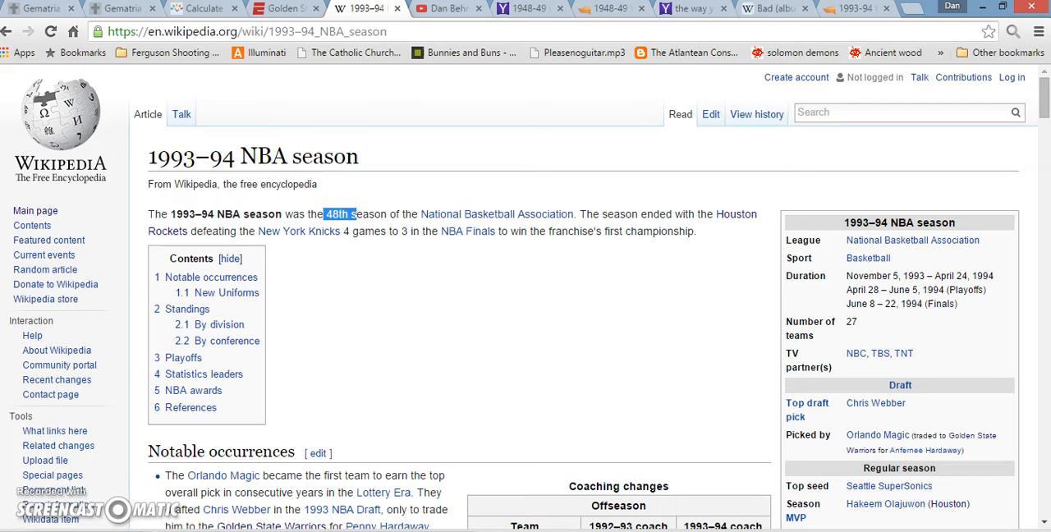
pyautogui.click(604, 8)
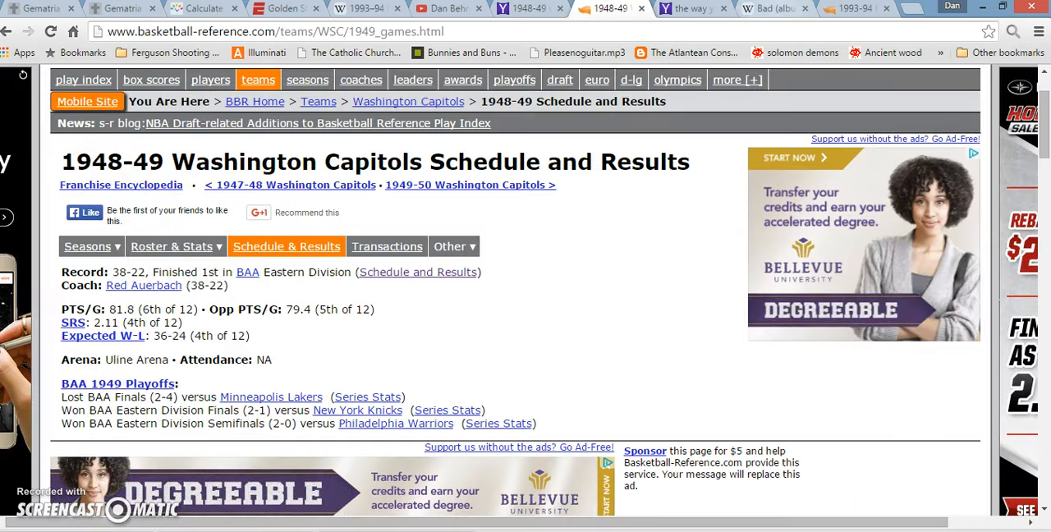
pyautogui.click(366, 9)
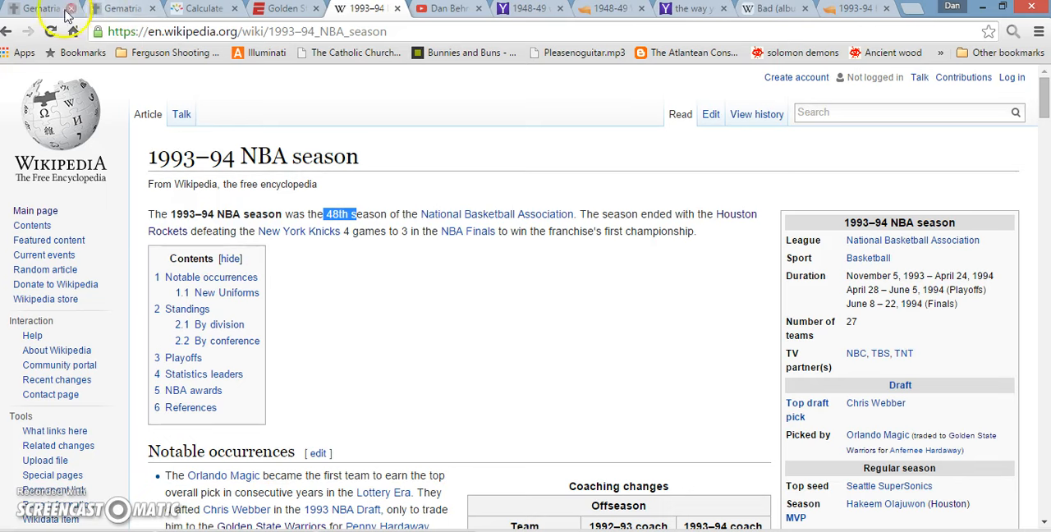
pyautogui.click(45, 8)
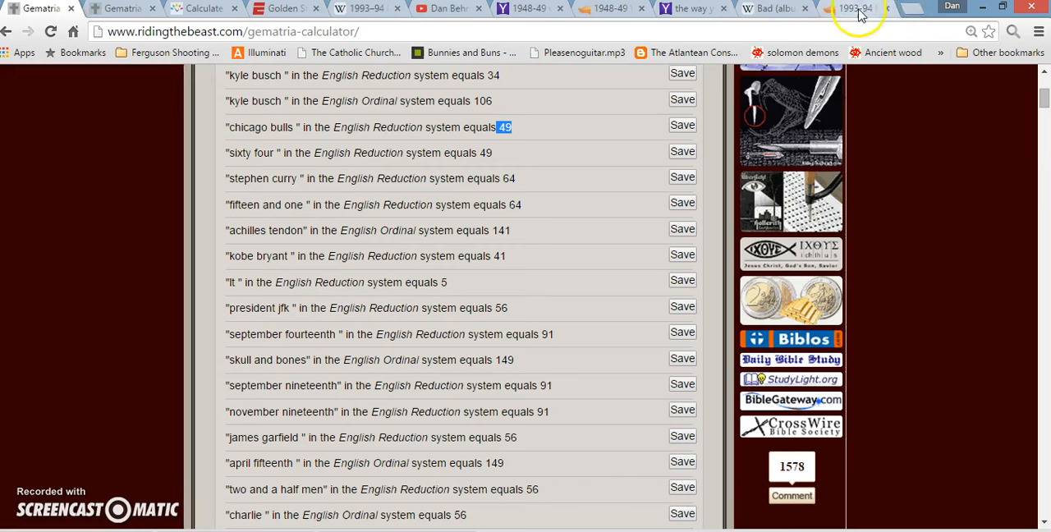
pyautogui.moveTo(854, 9)
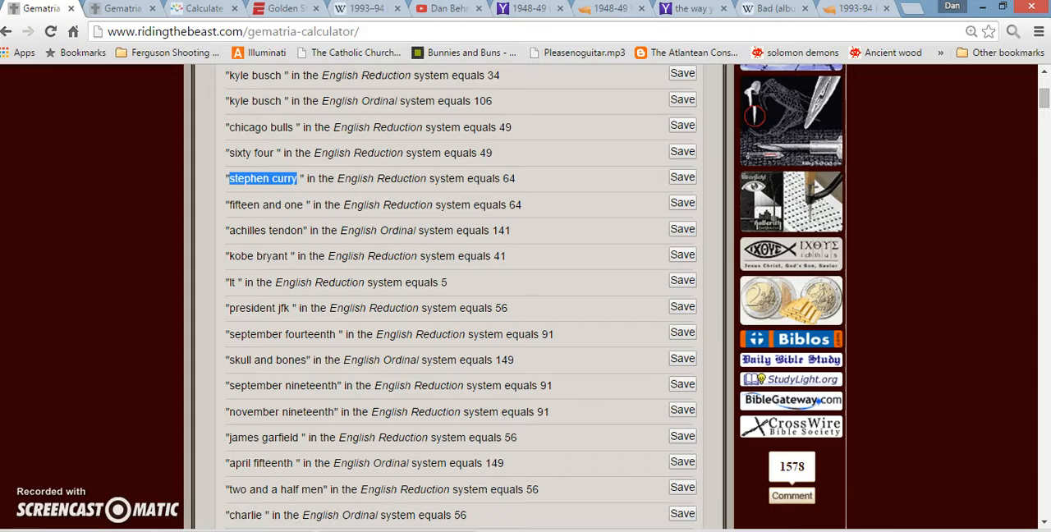
# Step: Move on to the ESPN recap of the Warriors' record 16-0 start
pyautogui.click(283, 9)
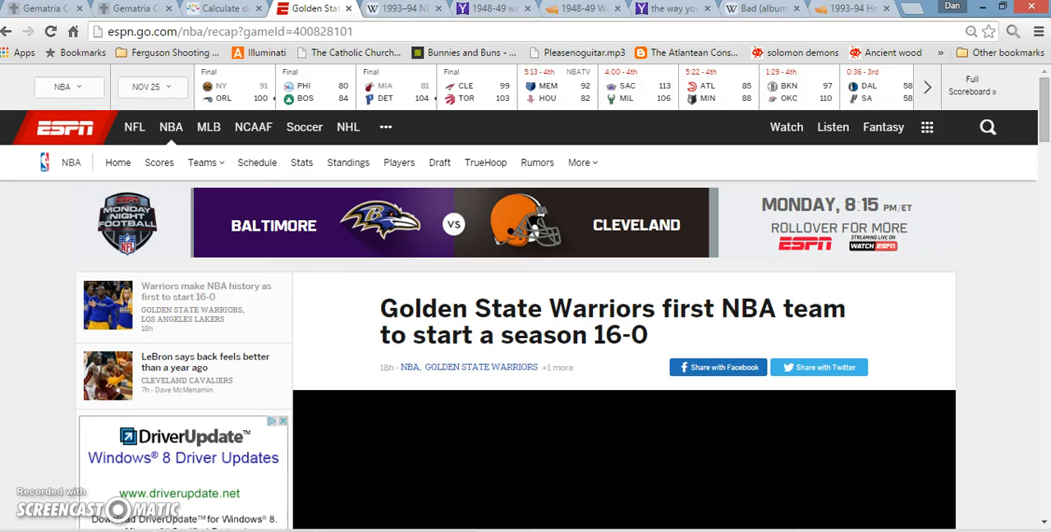
# Step: Scroll the recap down to the final score, Warriors 111, Lakers 77, with the quarter line
pyautogui.scroll(-3)
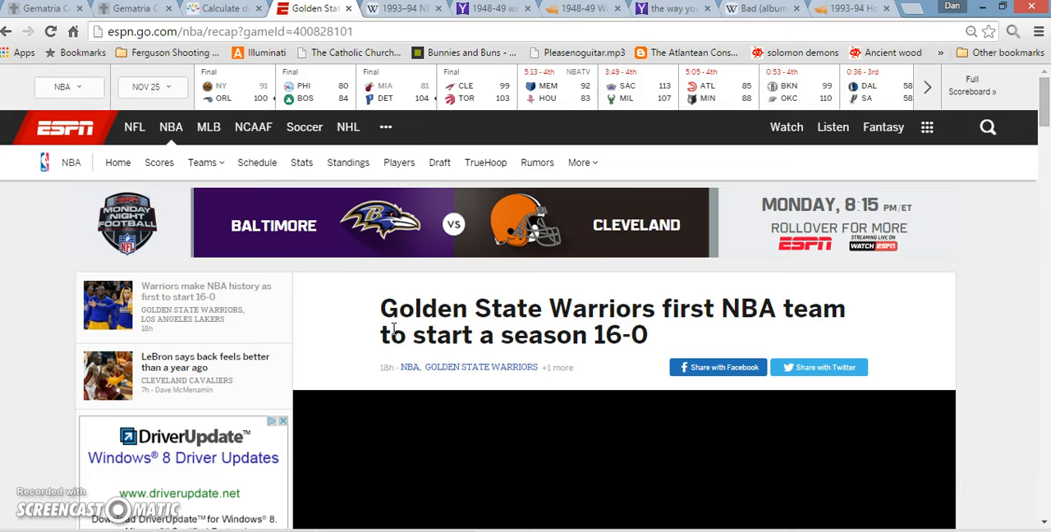
pyautogui.scroll(-3)
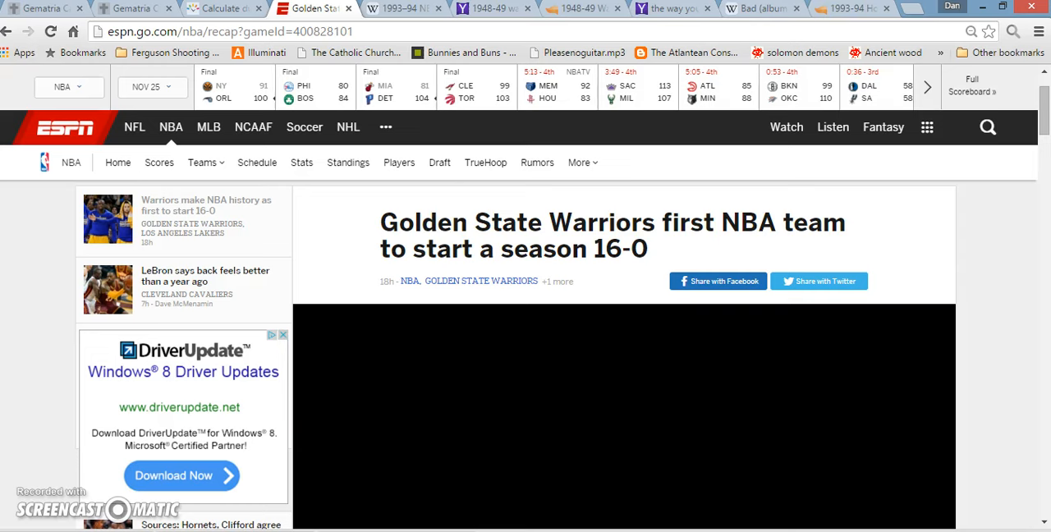
pyautogui.scroll(-3)
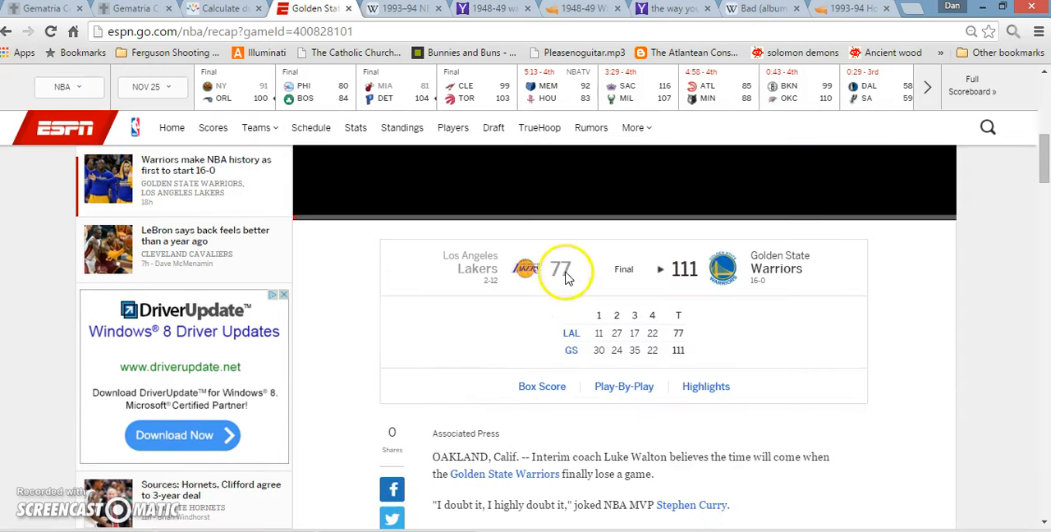
pyautogui.moveTo(507, 320)
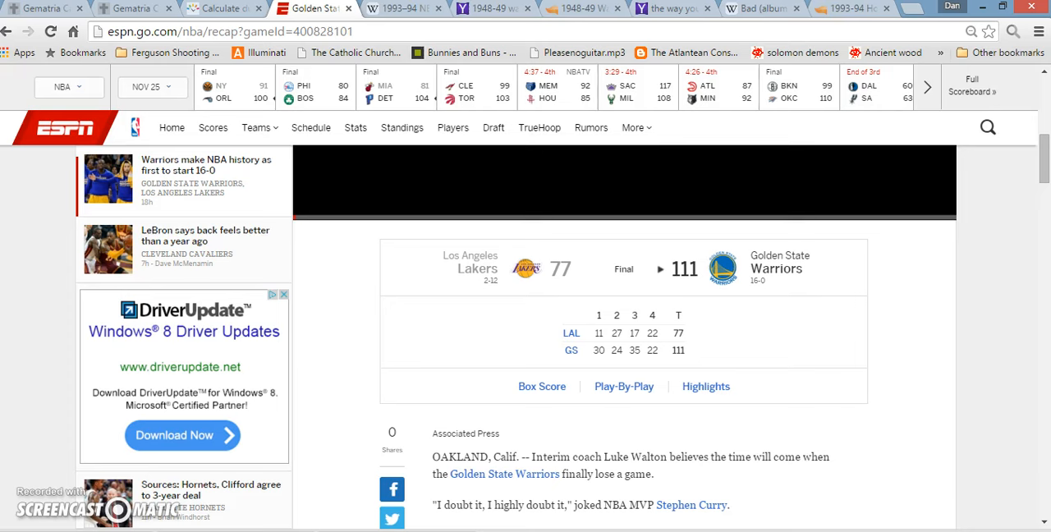
pyautogui.moveTo(493, 279)
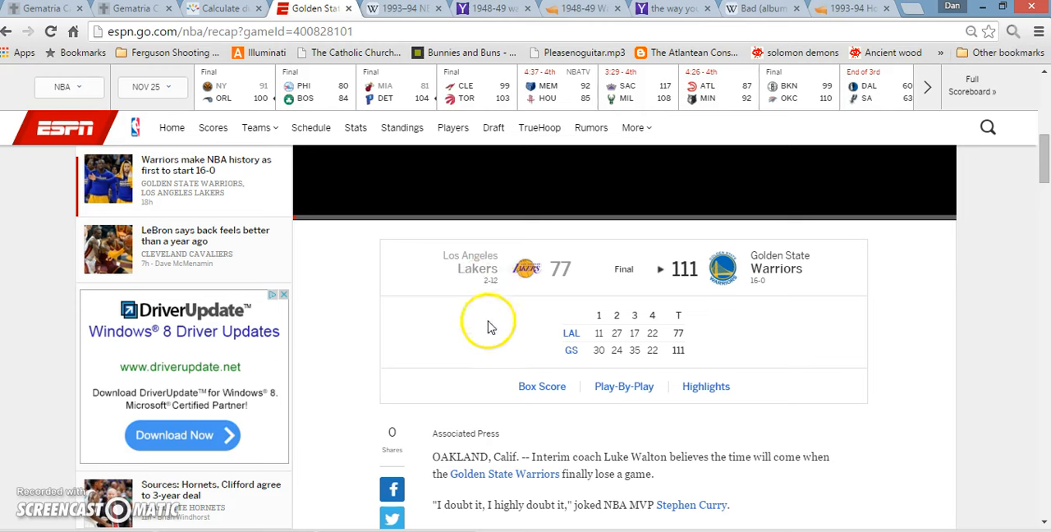
pyautogui.moveTo(408, 328)
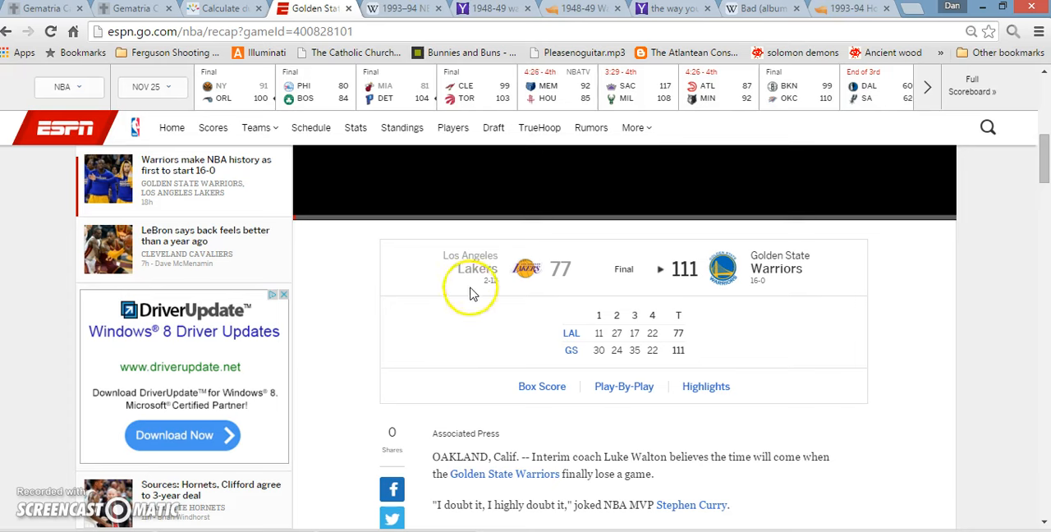
pyautogui.moveTo(495, 301)
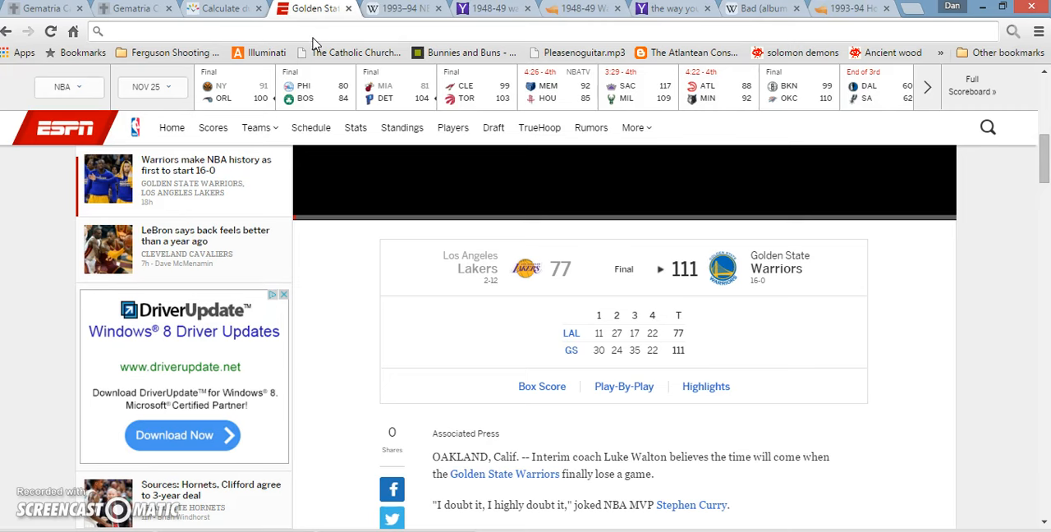
# Step: Enter 'civ' and '43' in the address bar, then replace gangbusters with '13/3 13' and move to Kobe Bryant's article
pyautogui.write('civil war =')
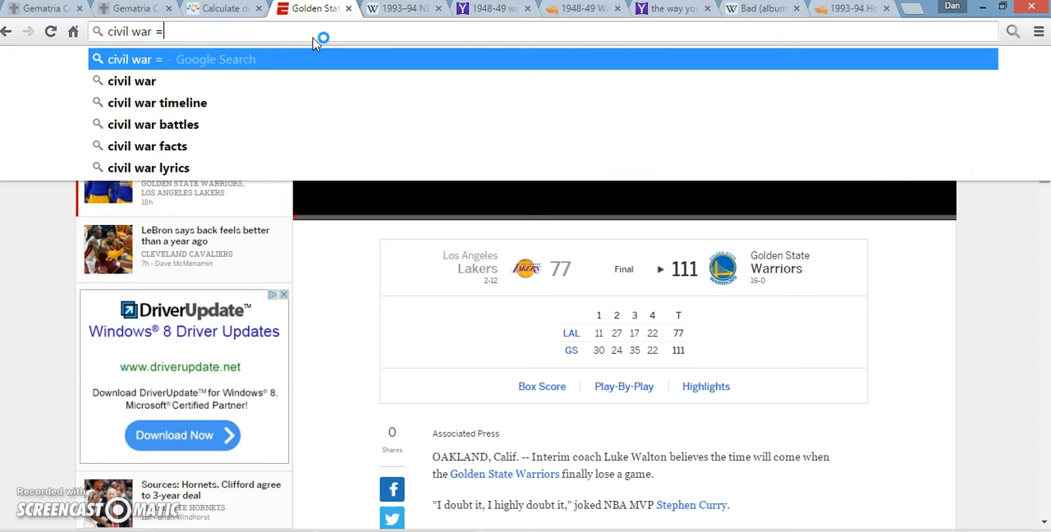
pyautogui.write('43')
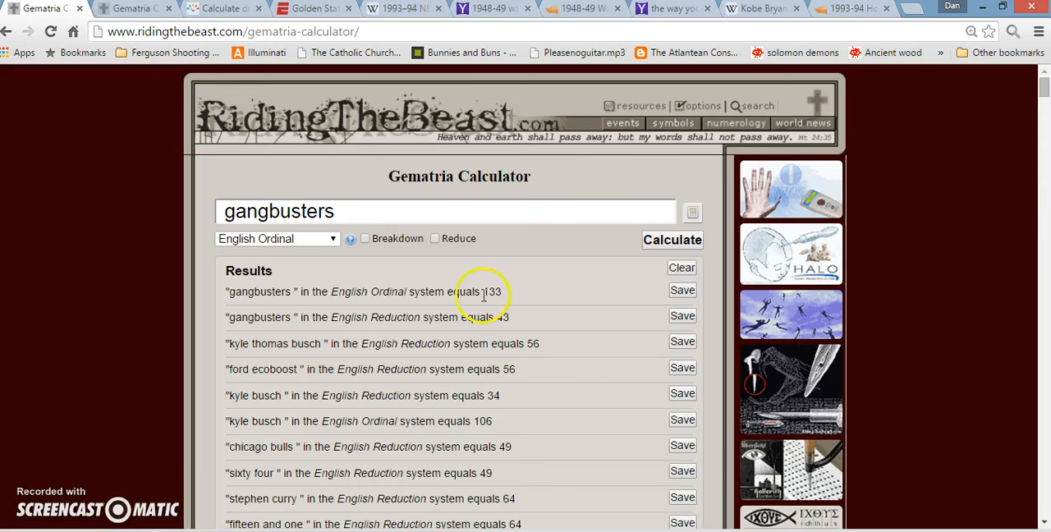
pyautogui.click(456, 212)
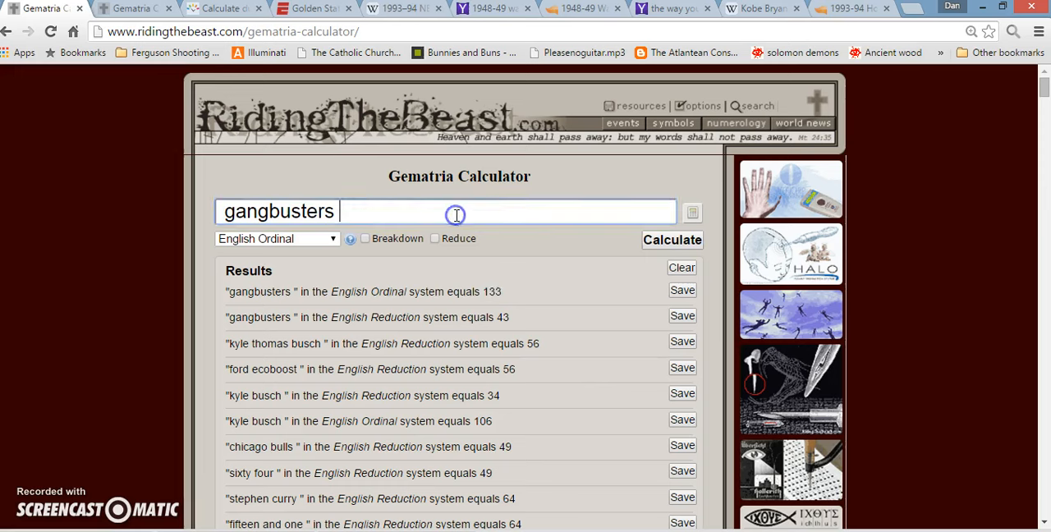
pyautogui.write('1')
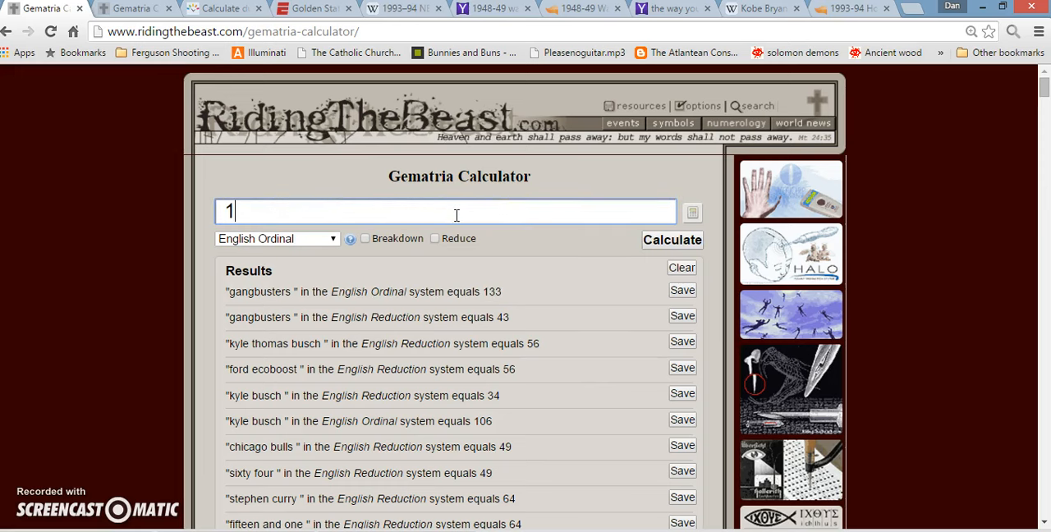
pyautogui.write('3/3')
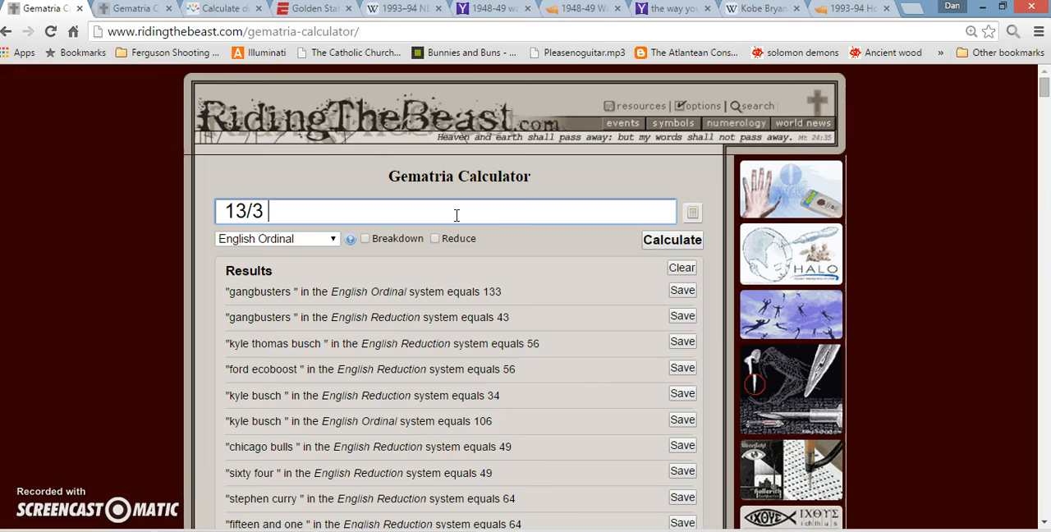
pyautogui.write('13')
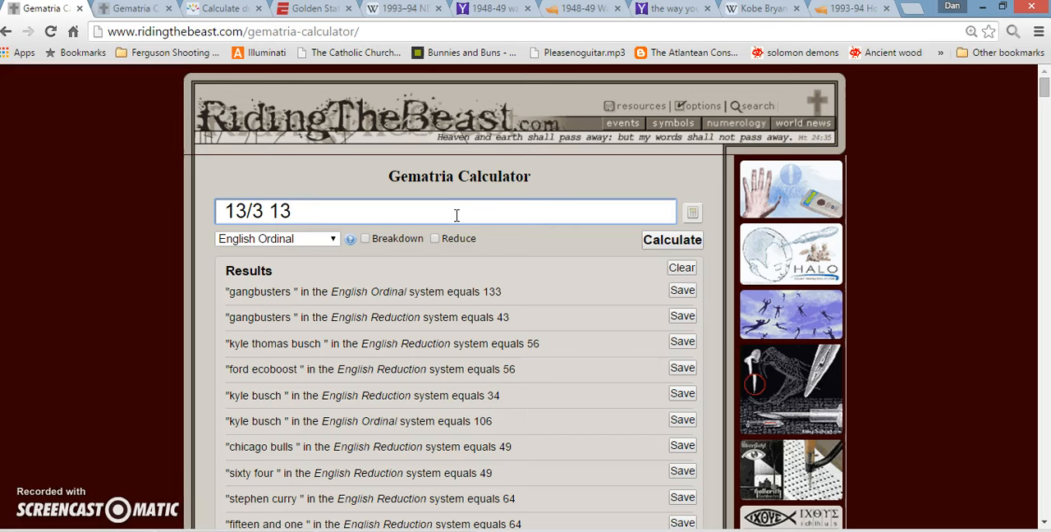
pyautogui.click(759, 8)
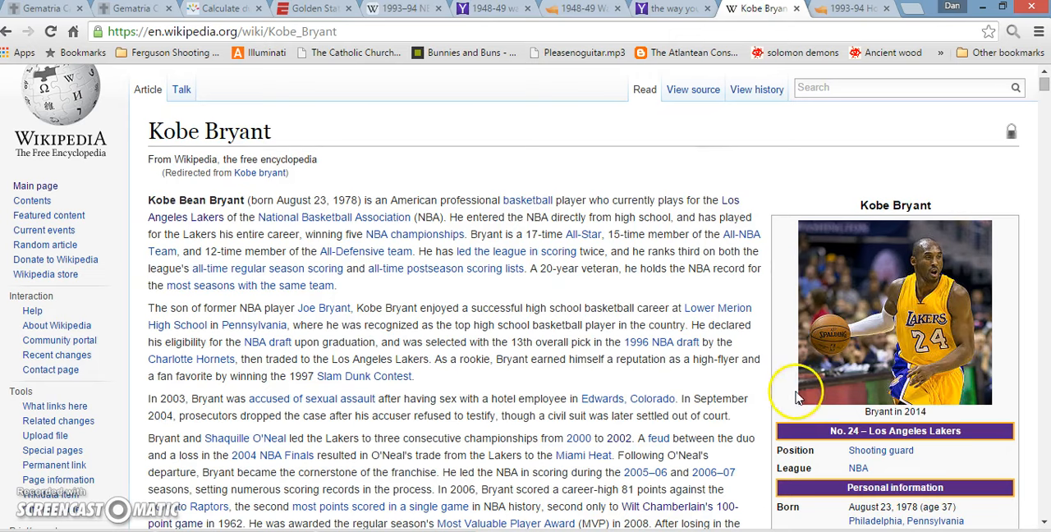
pyautogui.scroll(-3)
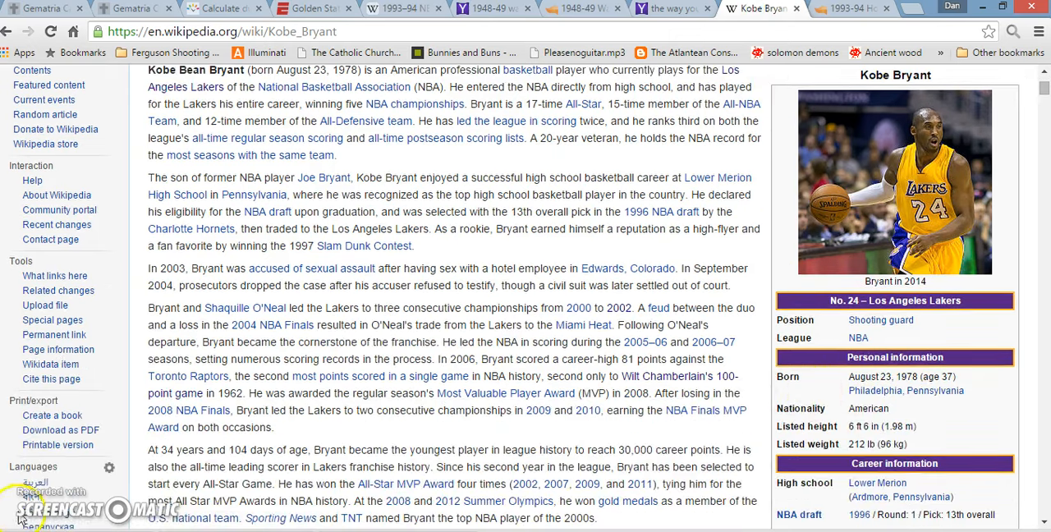
pyautogui.scroll(-3)
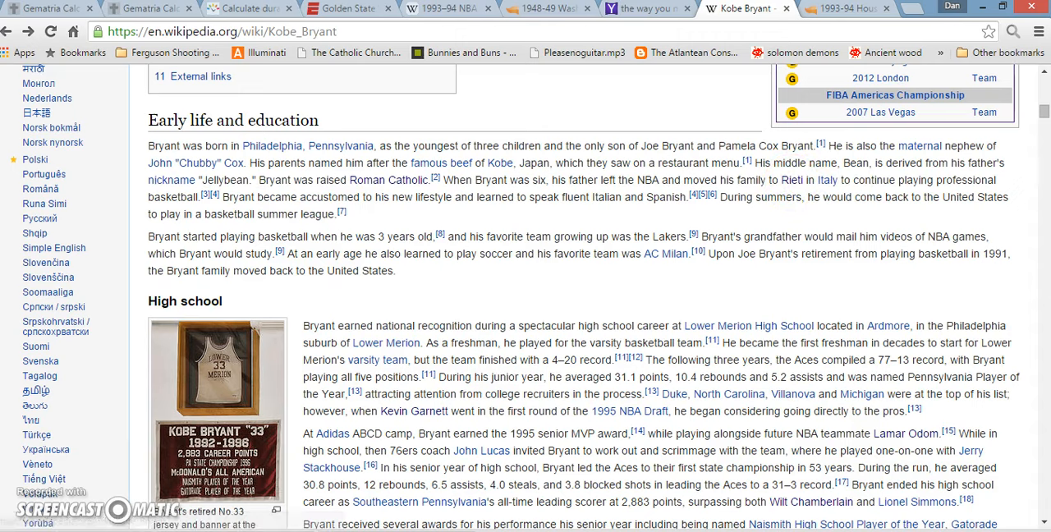
# Step: Show 'six hundred threescore and six' as 133 in English Reduction and highlight its Ordinal total 313
pyautogui.click(53, 9)
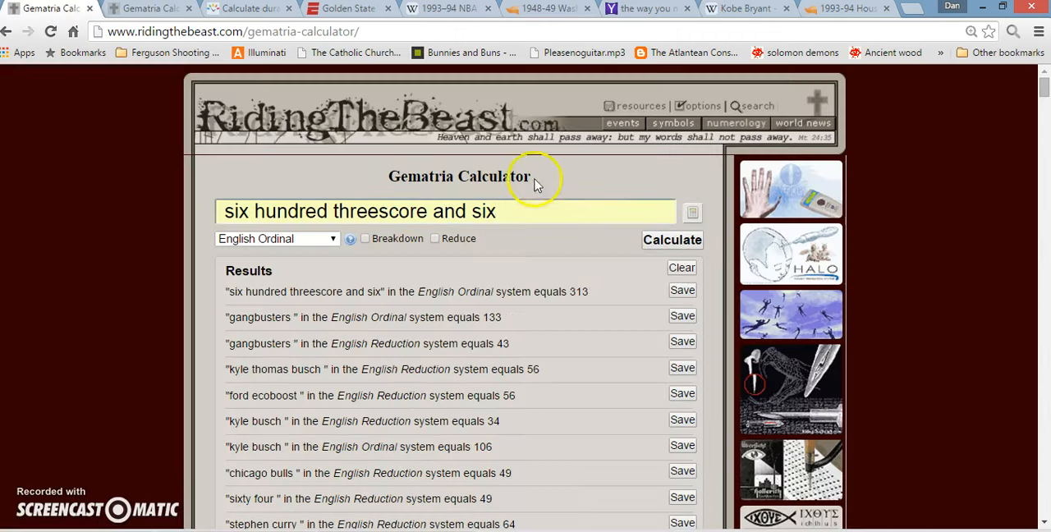
pyautogui.click(277, 238)
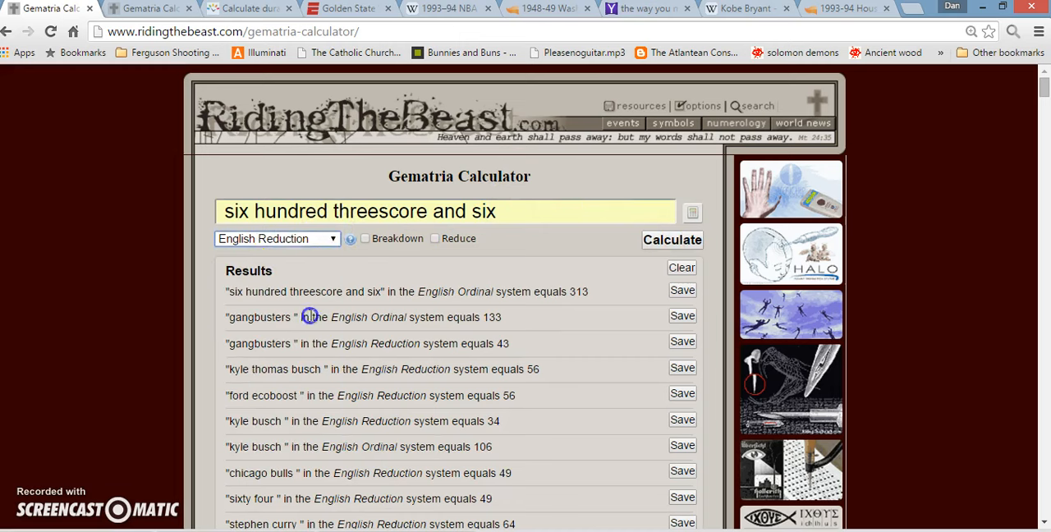
pyautogui.moveTo(558, 247)
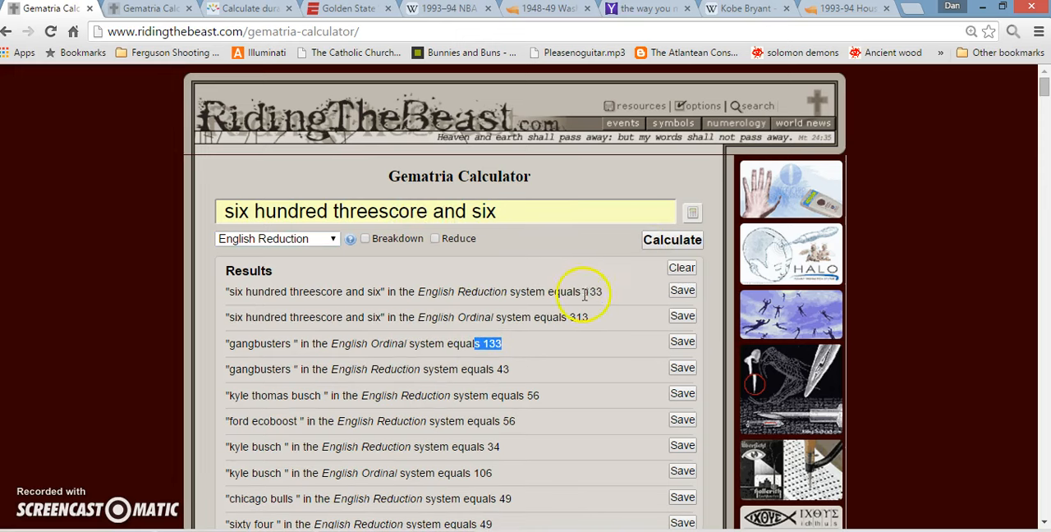
pyautogui.doubleClick(577, 317)
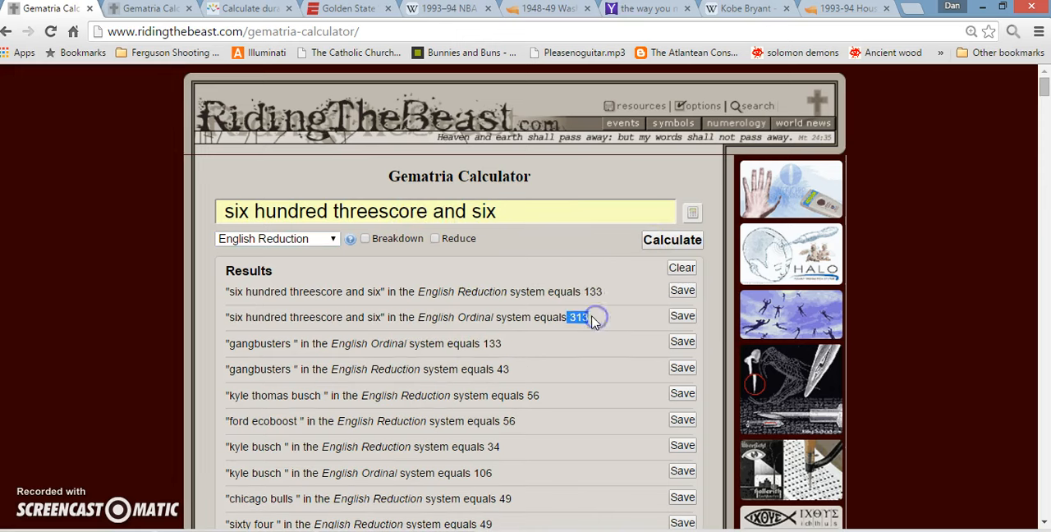
pyautogui.moveTo(89, 524)
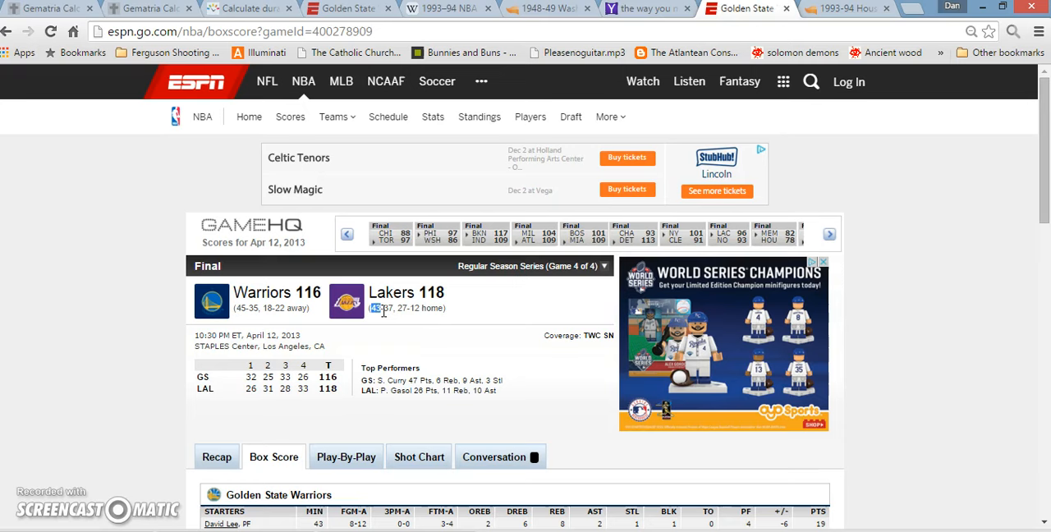
# Step: Scroll the Warriors 116, Lakers 118 box score and highlight the April 12, 2013 game date
pyautogui.scroll(-3)
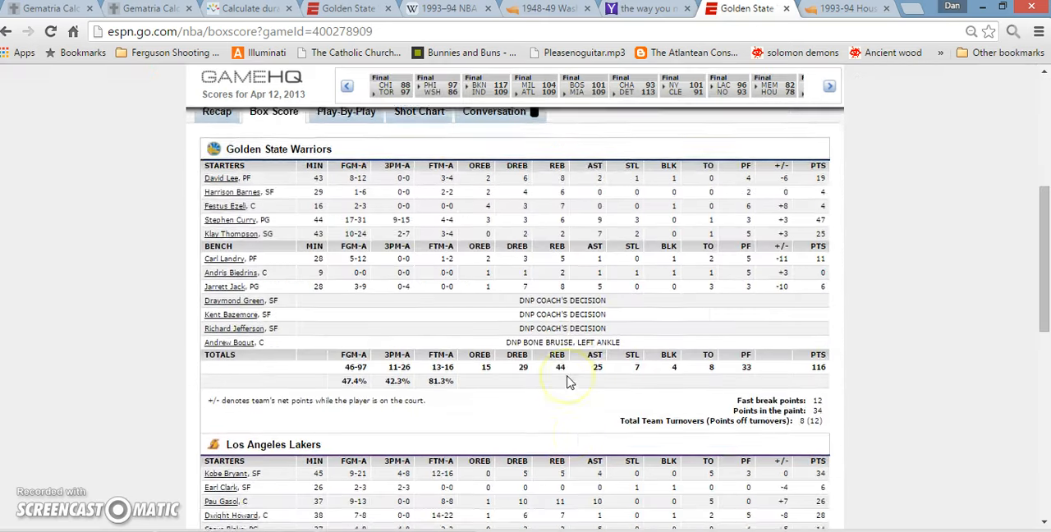
pyautogui.scroll(-3)
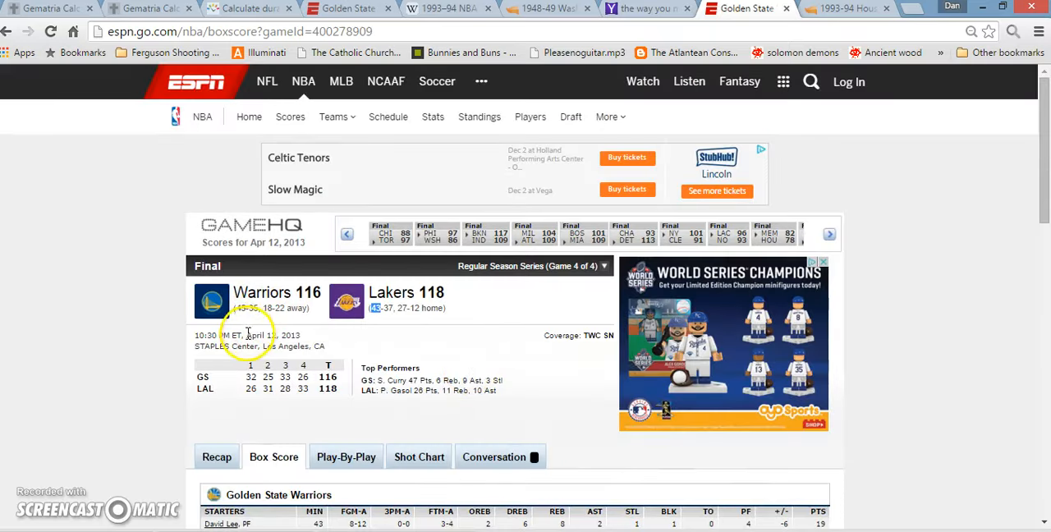
pyautogui.doubleClick(261, 335)
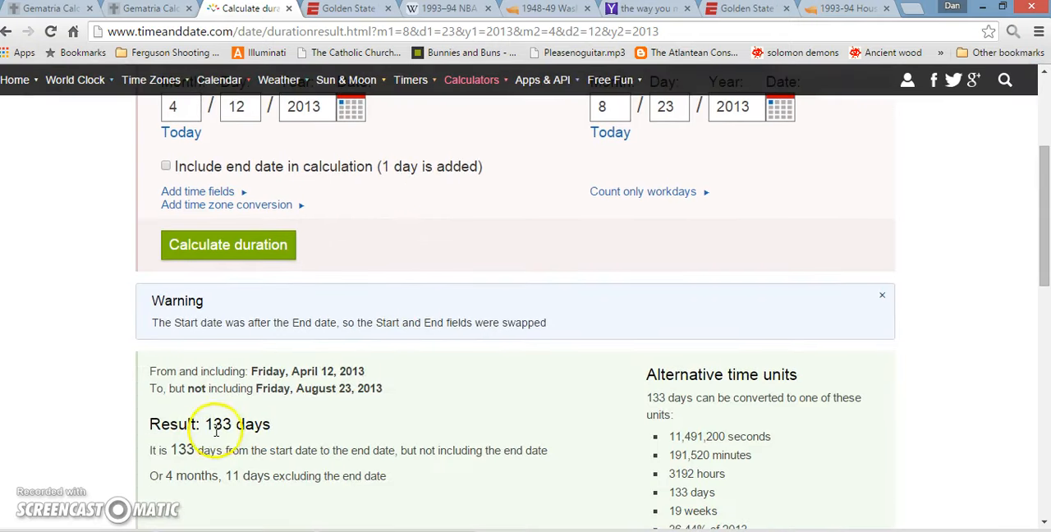
# Step: Highlight the 133 days between April 12 and August 23, 2013
pyautogui.doubleClick(237, 423)
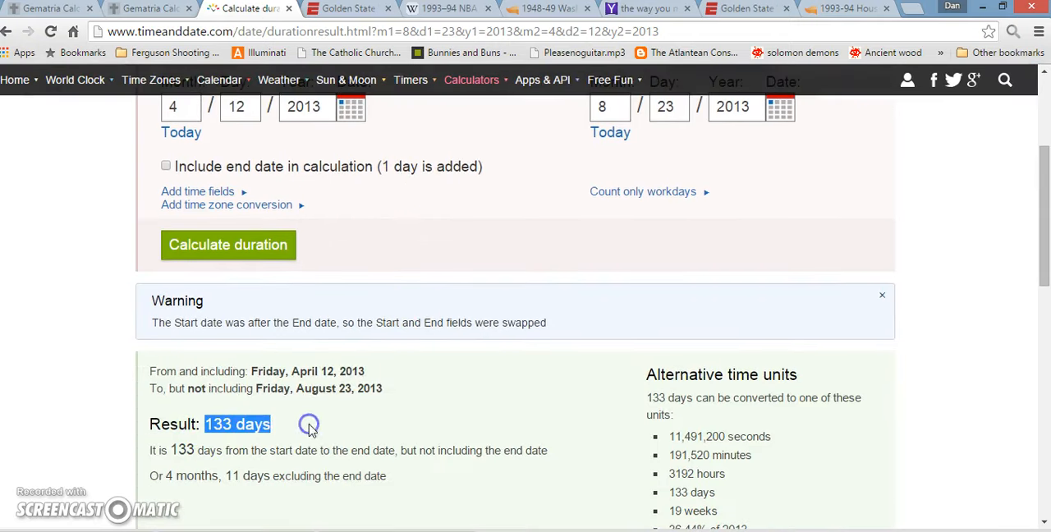
pyautogui.moveTo(649, 130)
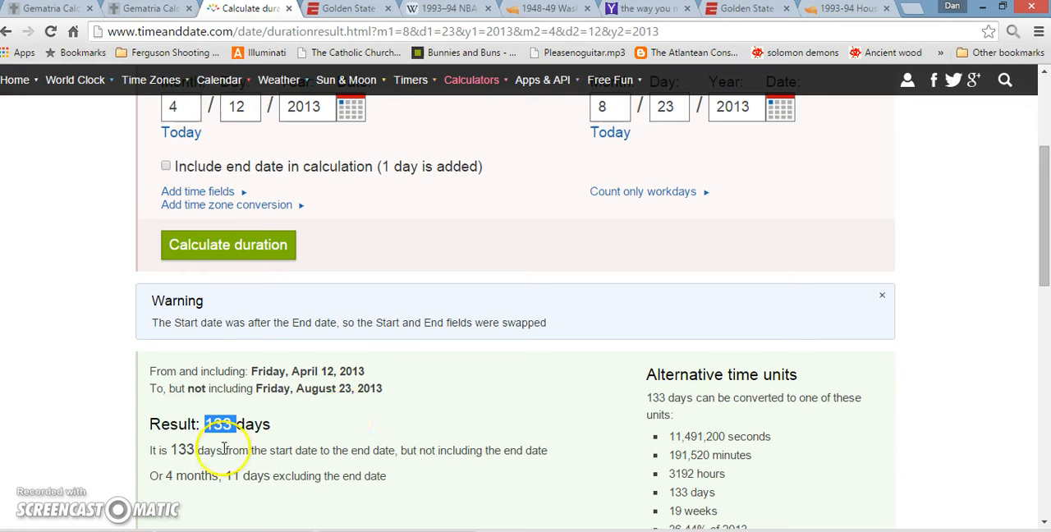
# Step: Check the November 1 Warriors game in Kobe Bryant's game log, then return to the 111–77 recap
pyautogui.click(743, 9)
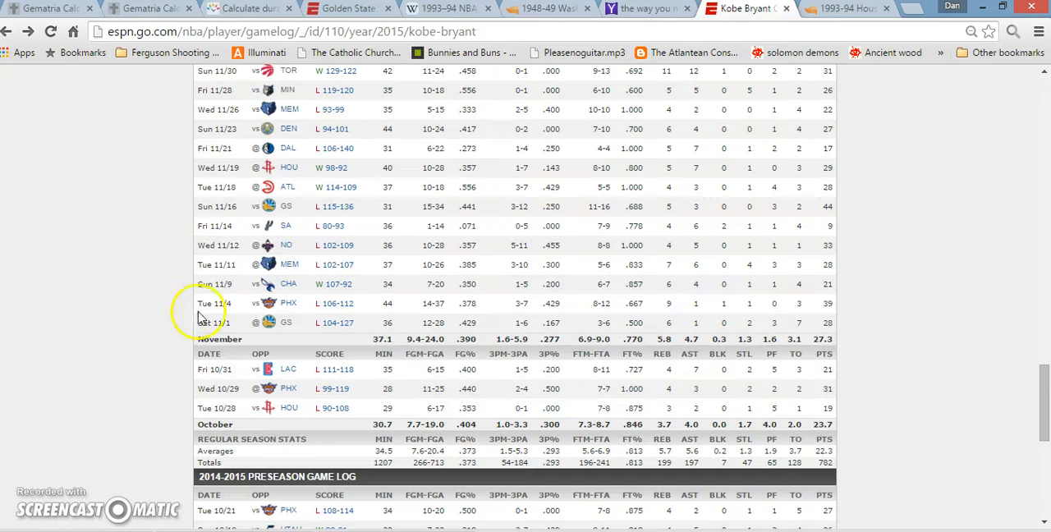
pyautogui.moveTo(261, 305)
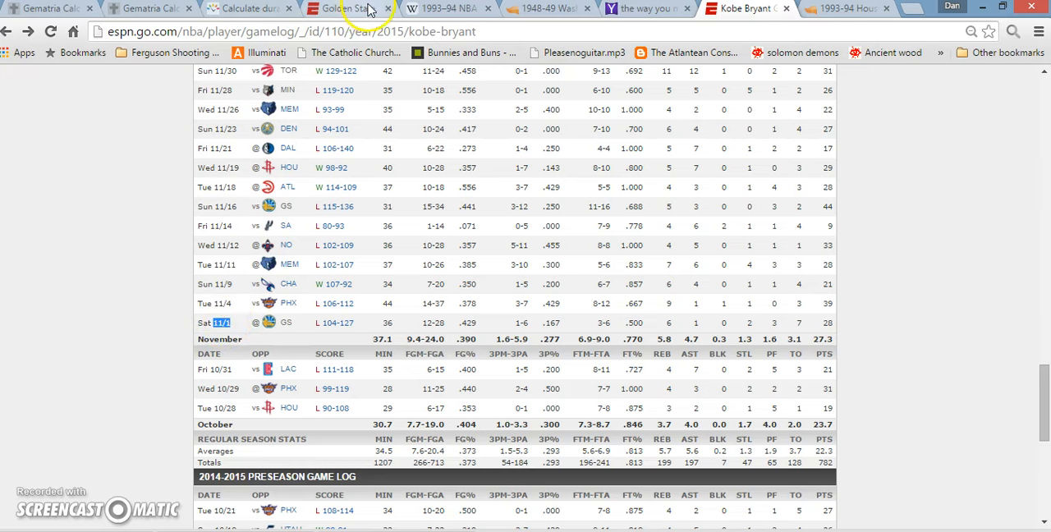
pyautogui.click(344, 8)
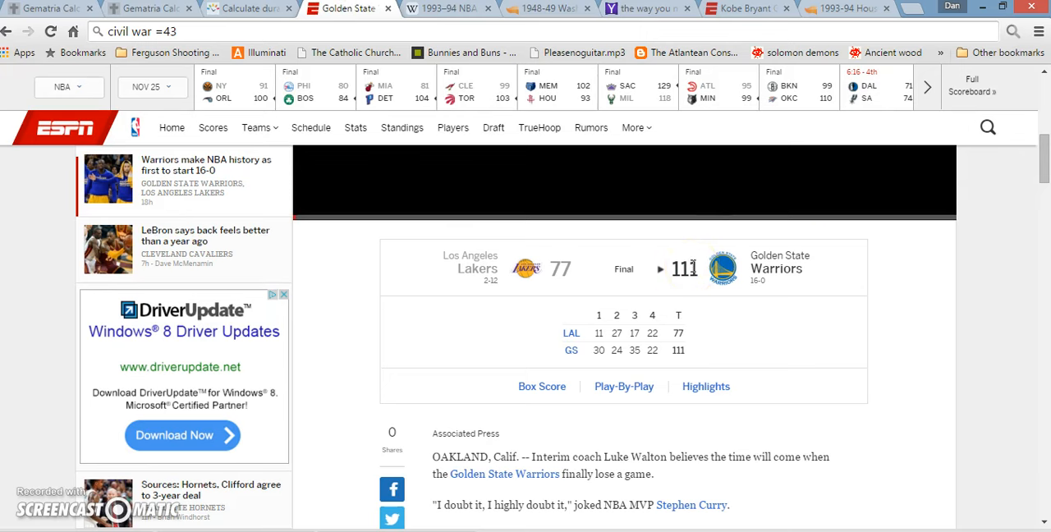
# Step: Scroll the 1993-94 Rockets results to the December 3 loss at Atlanta, 111-133, ending the 15-0 start
pyautogui.click(841, 8)
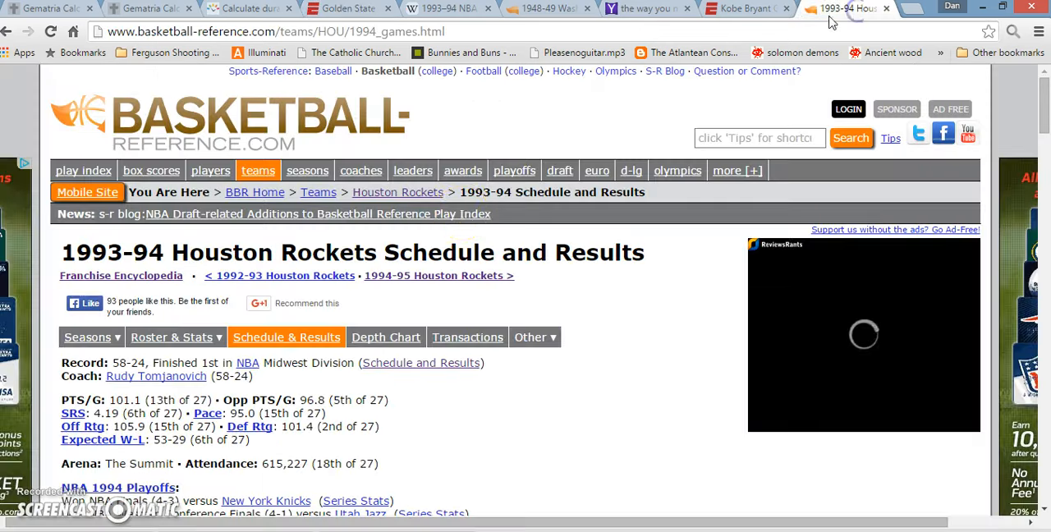
pyautogui.scroll(-3)
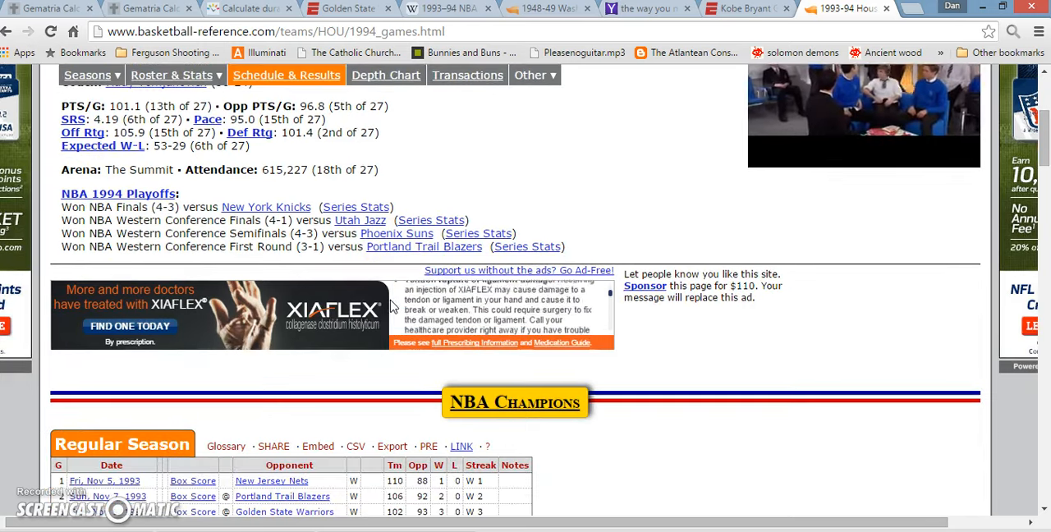
pyautogui.scroll(-3)
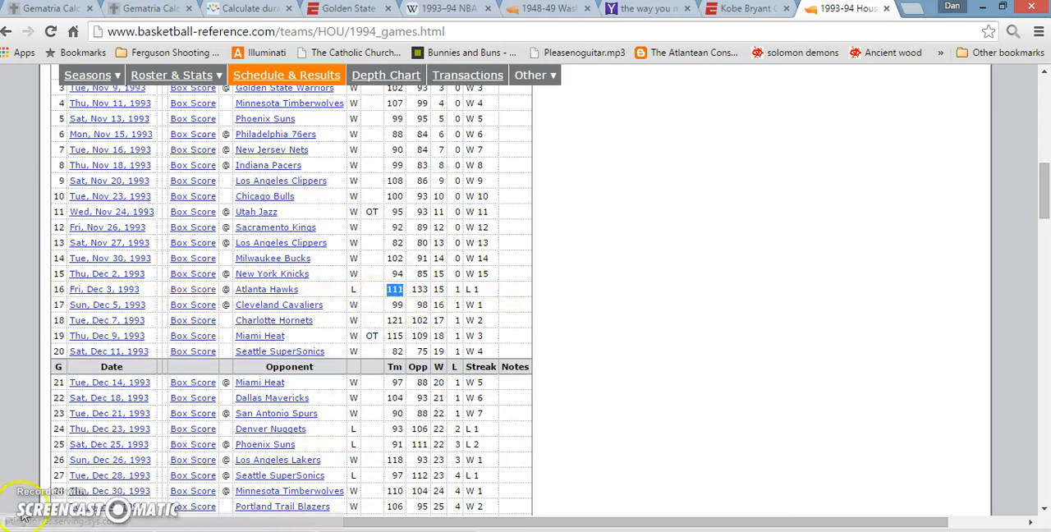
pyautogui.moveTo(109, 304)
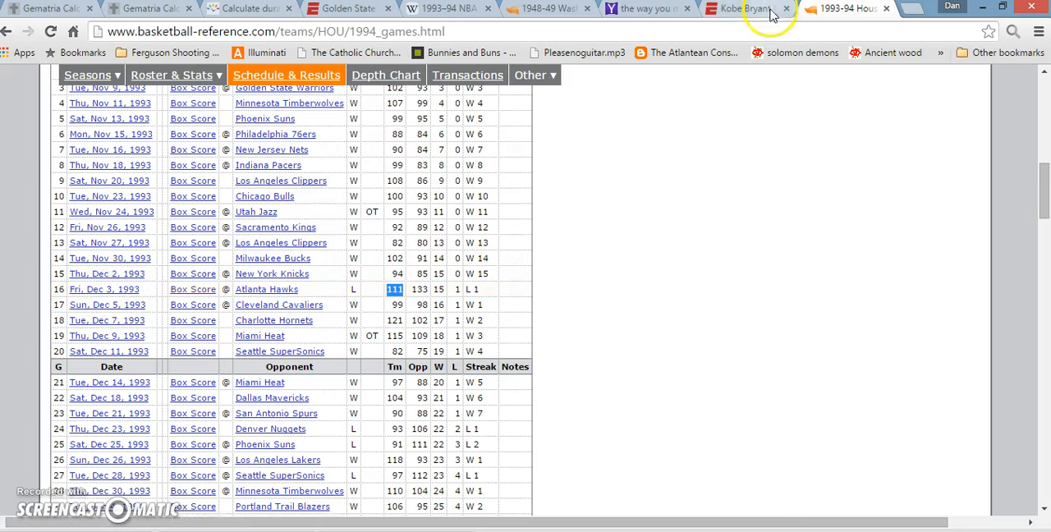
# Step: Review the date-duration result showing 8026 days (21 years) from December 3, 1993 to November 24, 2015
pyautogui.click(246, 8)
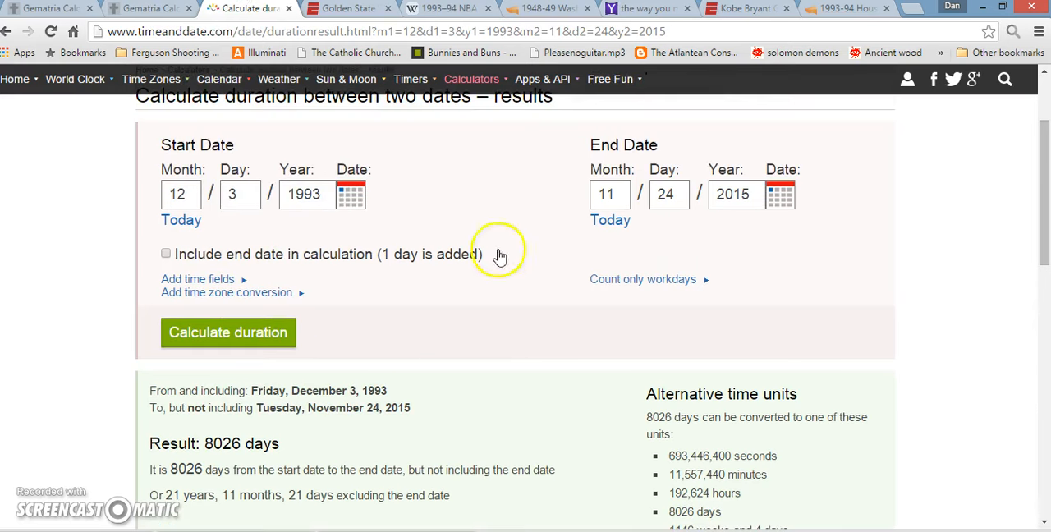
pyautogui.scroll(-3)
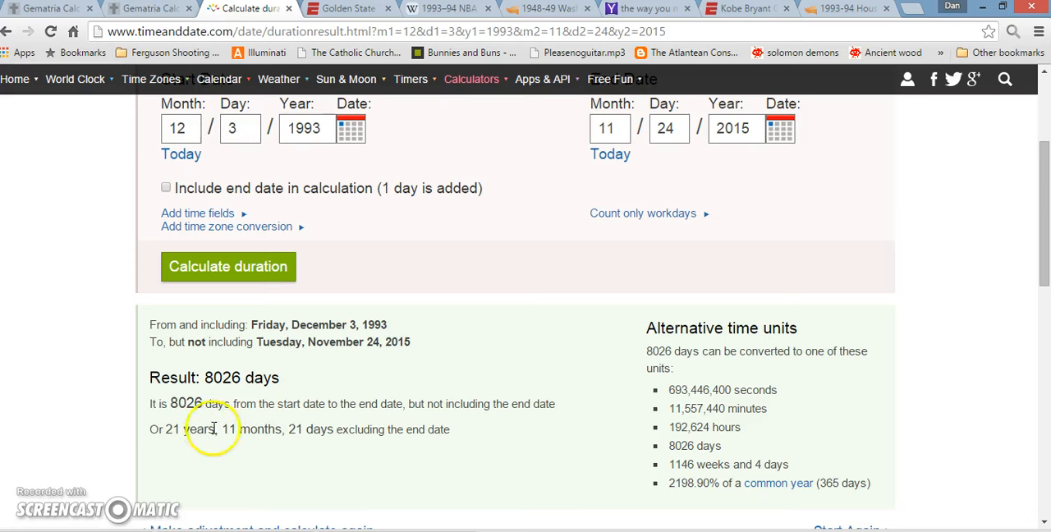
pyautogui.moveTo(163, 429); pyautogui.dragTo(320, 429)
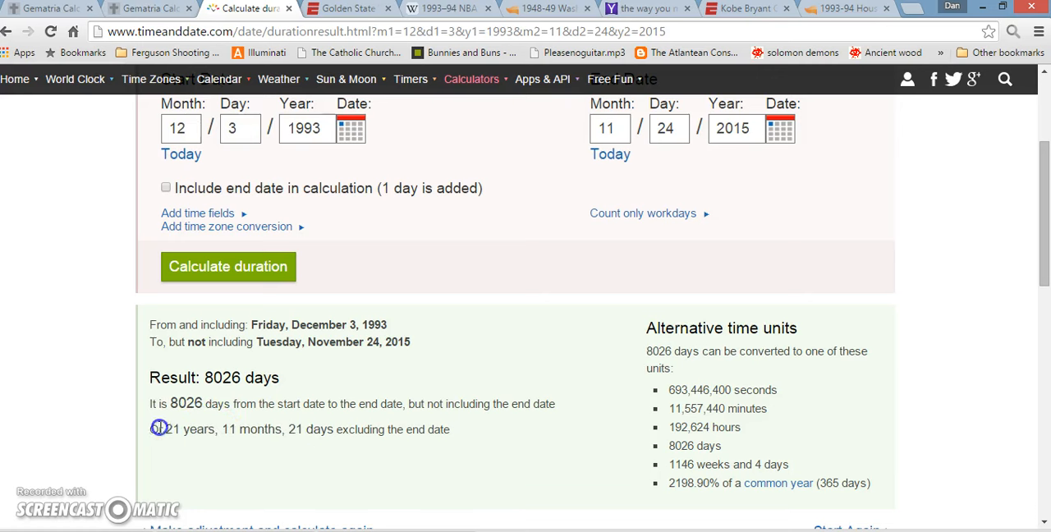
pyautogui.doubleClick(180, 429)
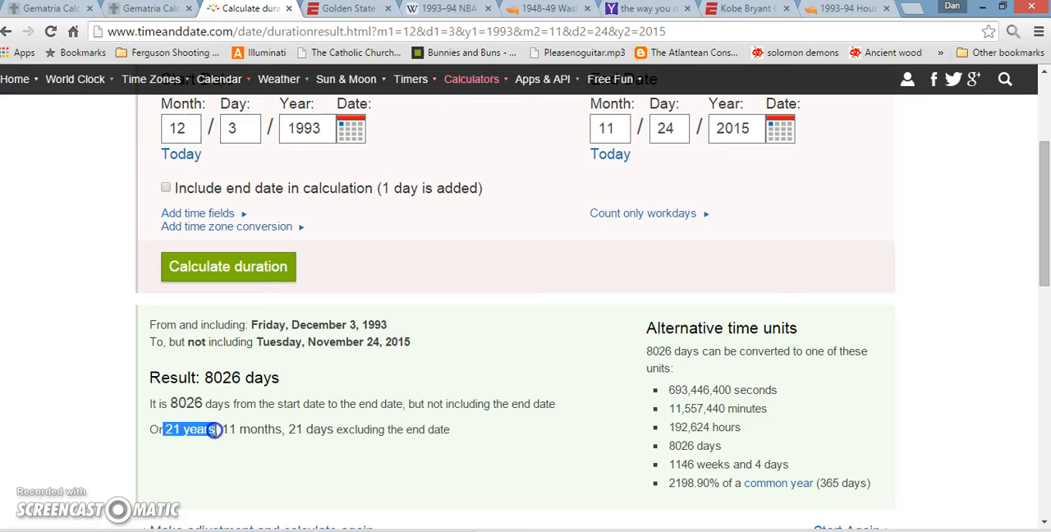
pyautogui.click(160, 430)
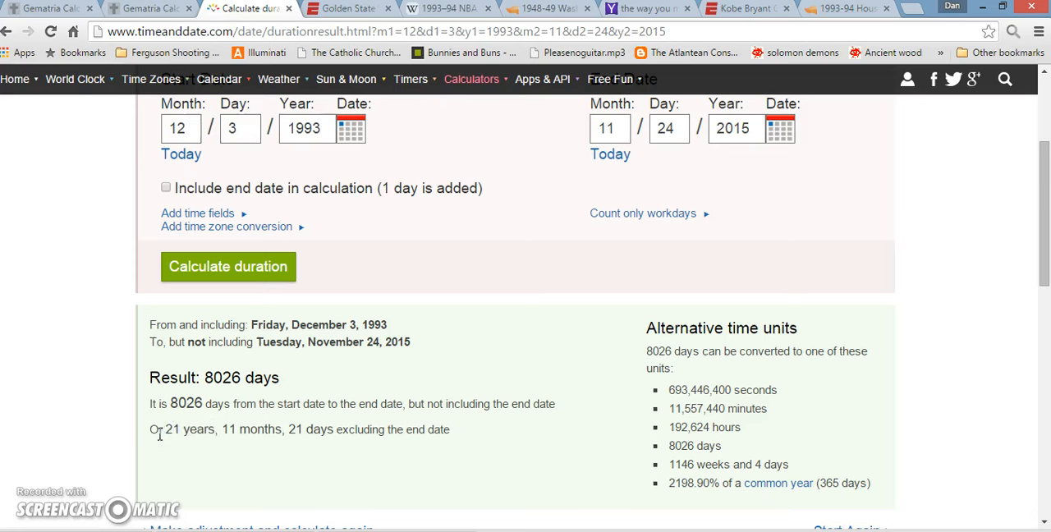
pyautogui.moveTo(487, 292)
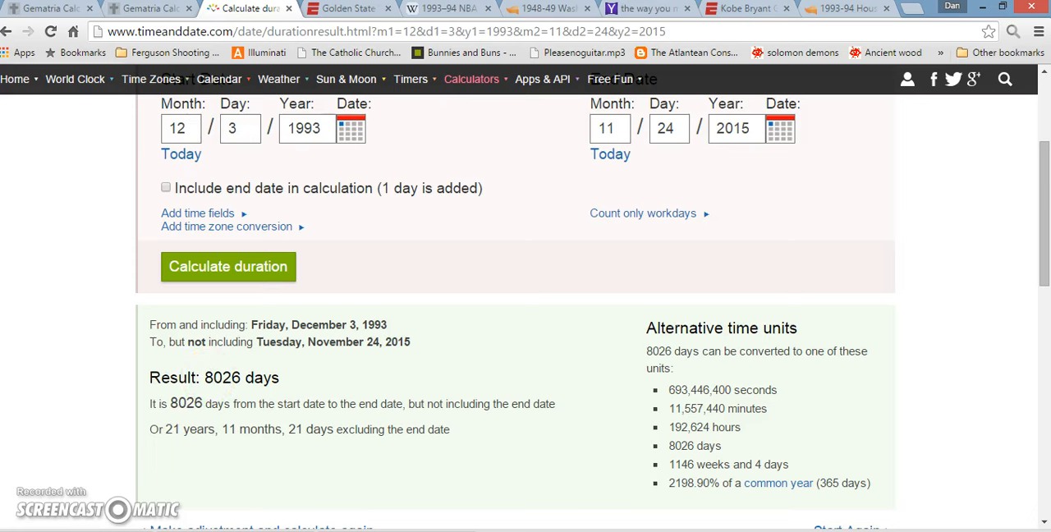
# Step: Return to ESPN's Warriors 111-77 16-0 game recap
pyautogui.click(345, 8)
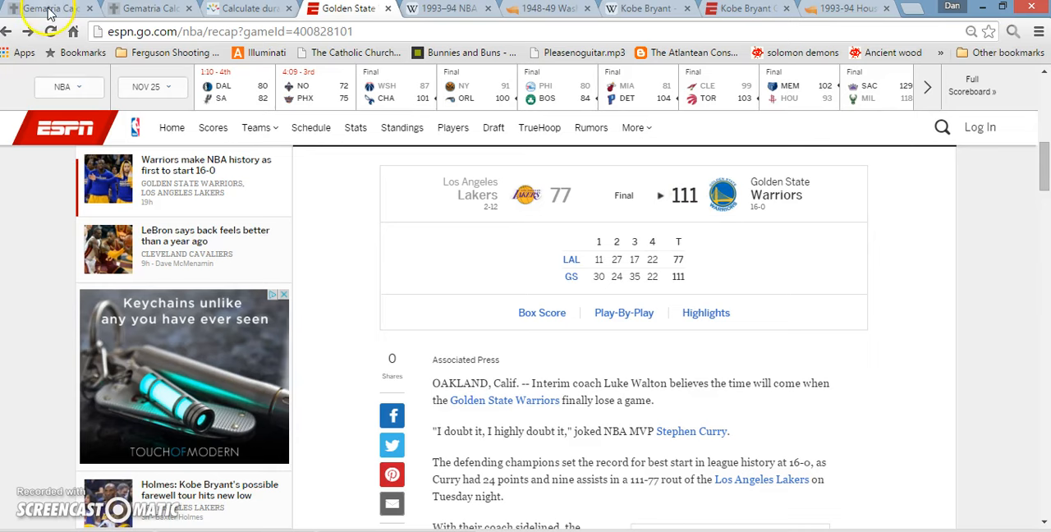
pyautogui.click(45, 8)
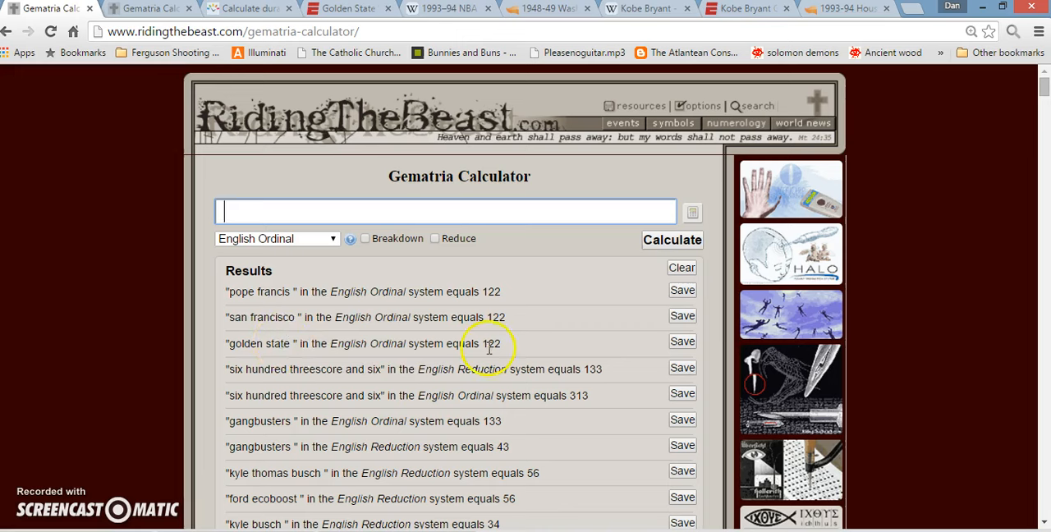
pyautogui.moveTo(509, 327)
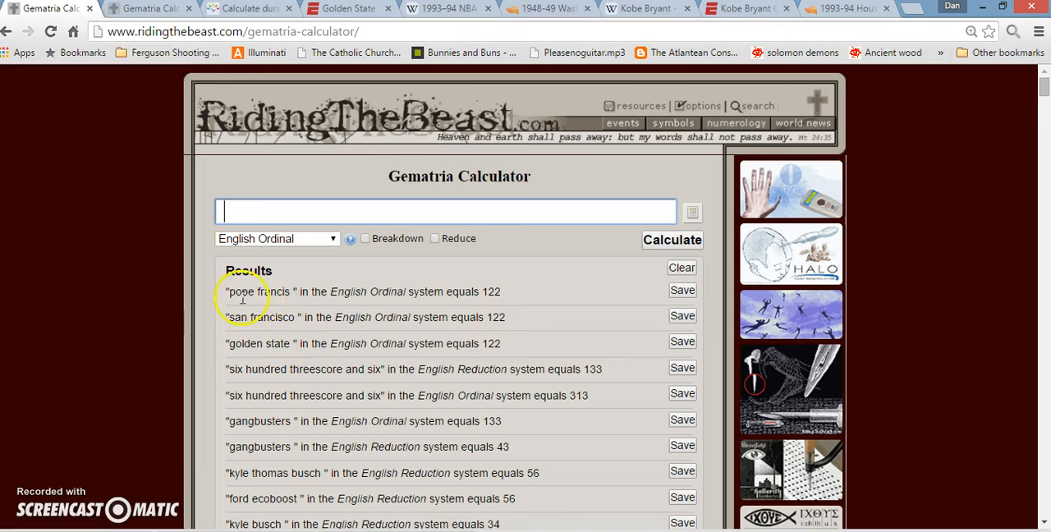
pyautogui.moveTo(323, 320)
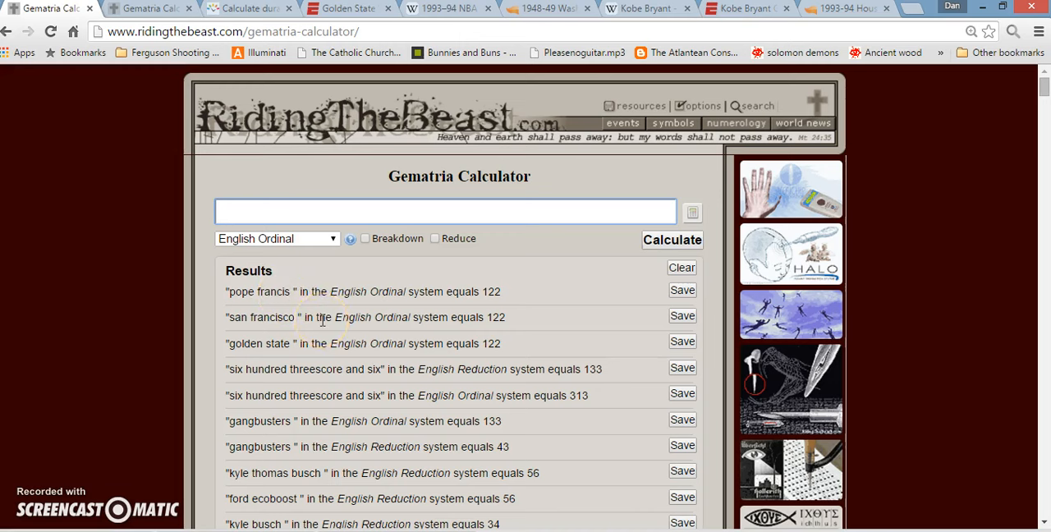
pyautogui.moveTo(70, 447)
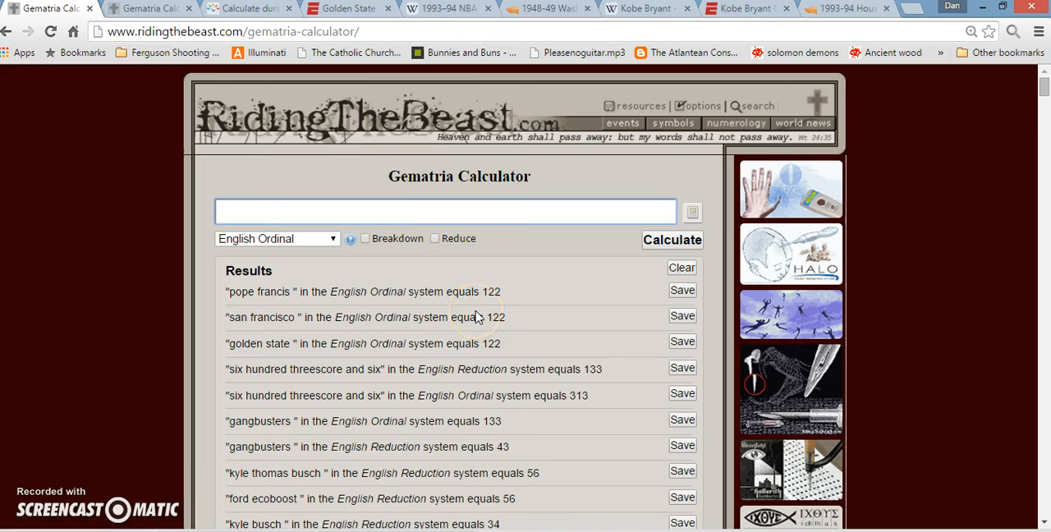
pyautogui.click(446, 211)
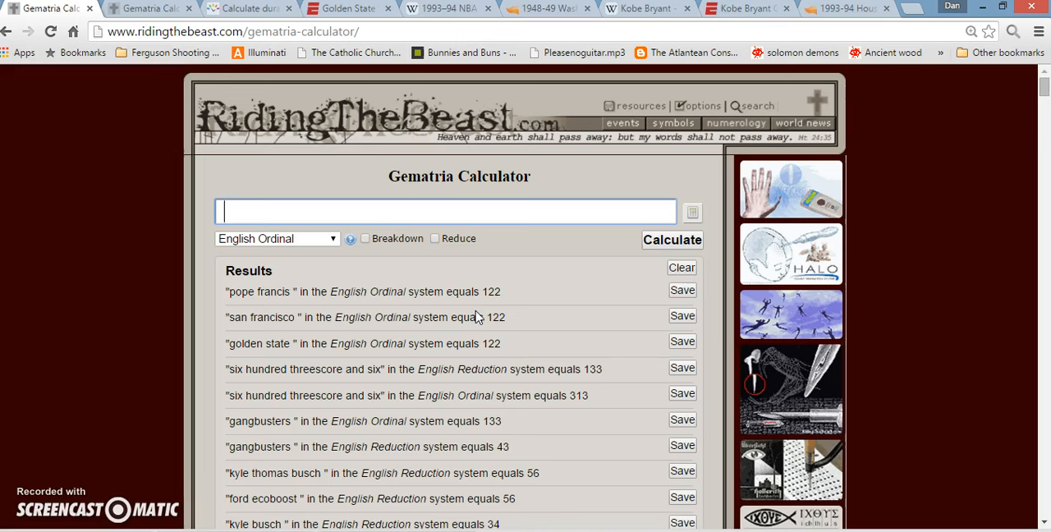
pyautogui.moveTo(649, 8)
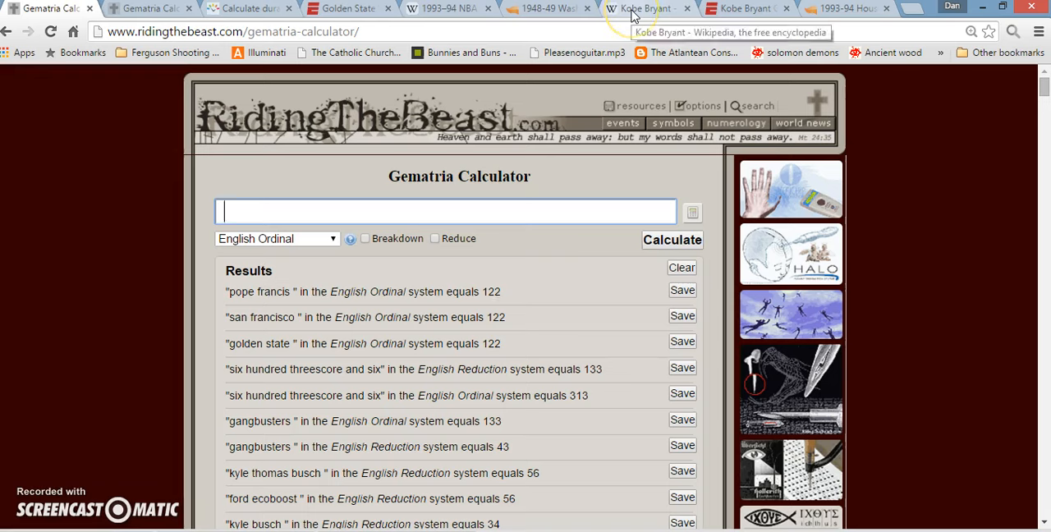
# Step: Show Kobe Bryant's 81-point game on Wikipedia and note the date sums 1+22+20+06=49 and 4+12+20+13=49
pyautogui.click(645, 8)
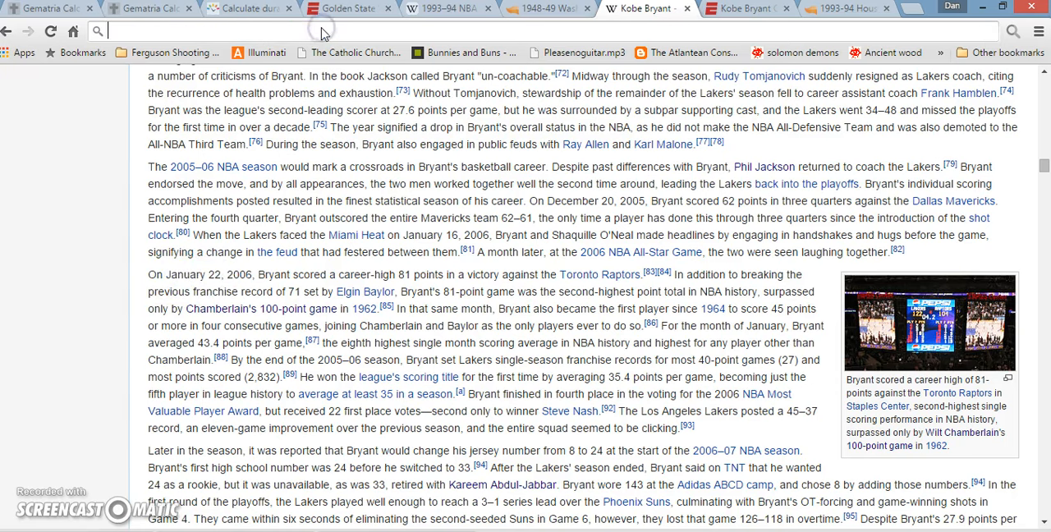
pyautogui.write('1+22+20+06=49')
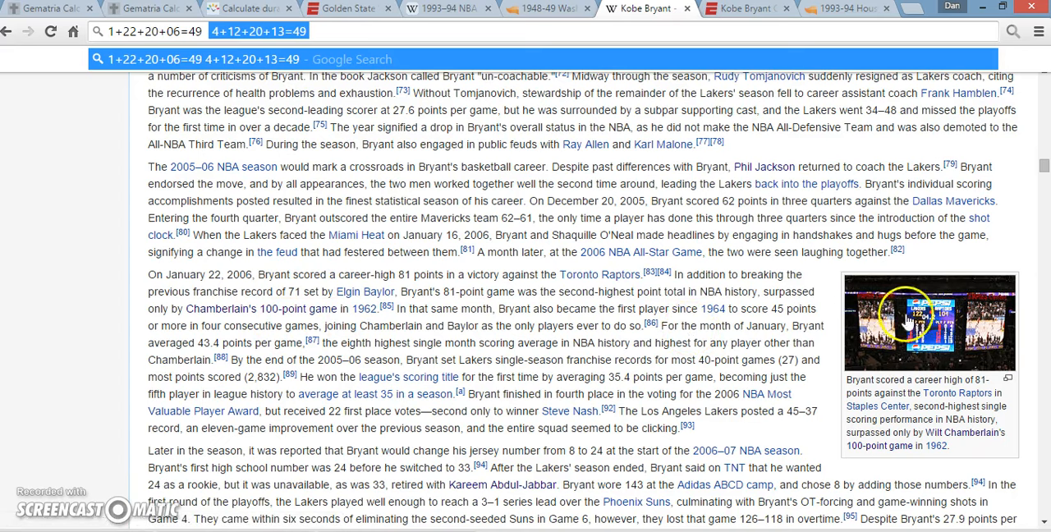
# Step: Bring the Lakers 77, Warriors 111 final score box into view on ESPN's 16-0 recap
pyautogui.click(349, 9)
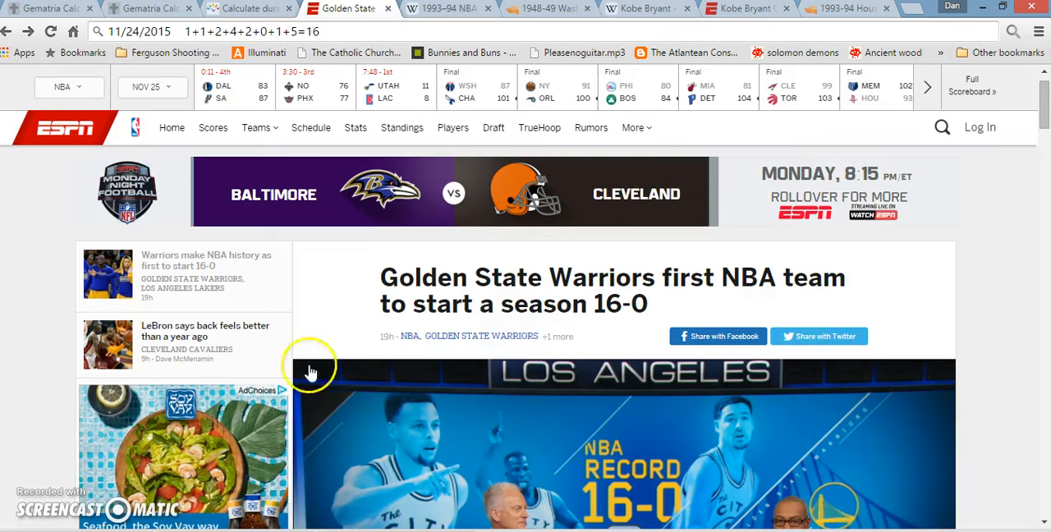
pyautogui.scroll(-3)
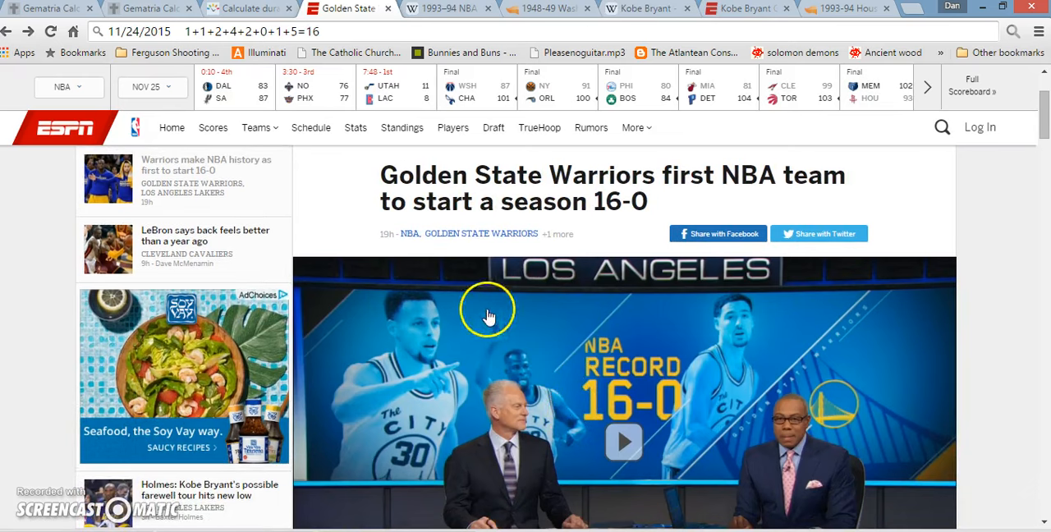
pyautogui.moveTo(631, 376)
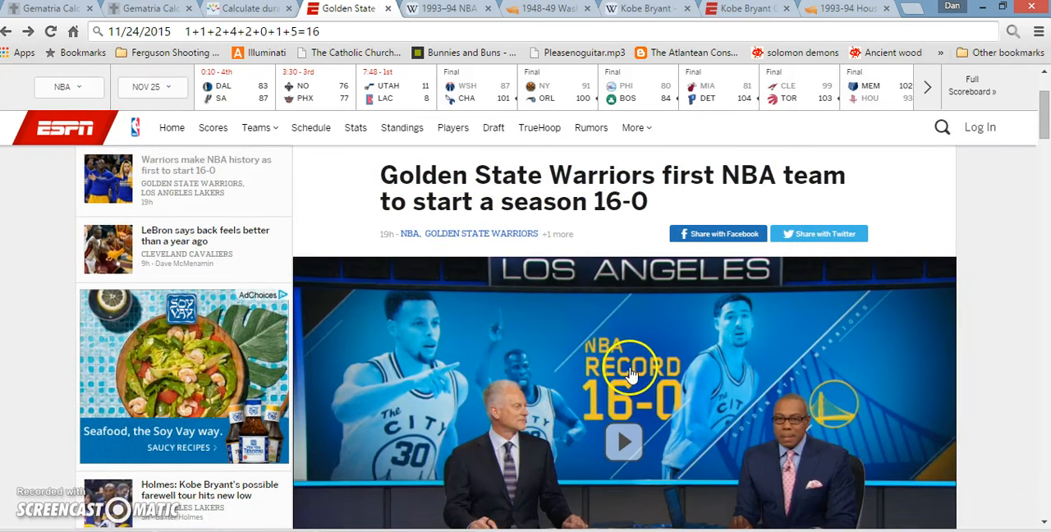
pyautogui.moveTo(572, 389)
pyautogui.write('16')
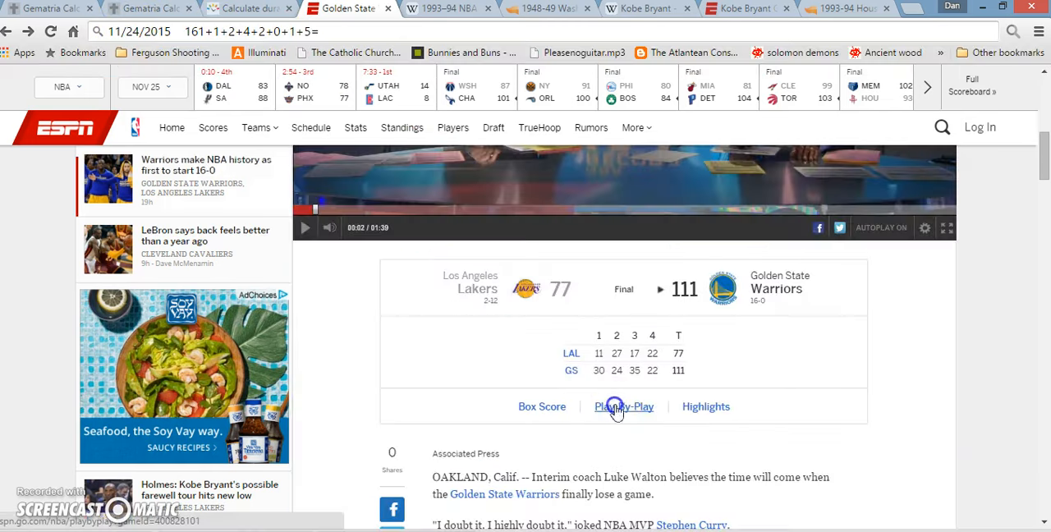
# Step: View the Lakers–Warriors 2nd quarter play-by-play down to Kobe Bryant's 26-foot three-pointer making it 16-34
pyautogui.click(623, 407)
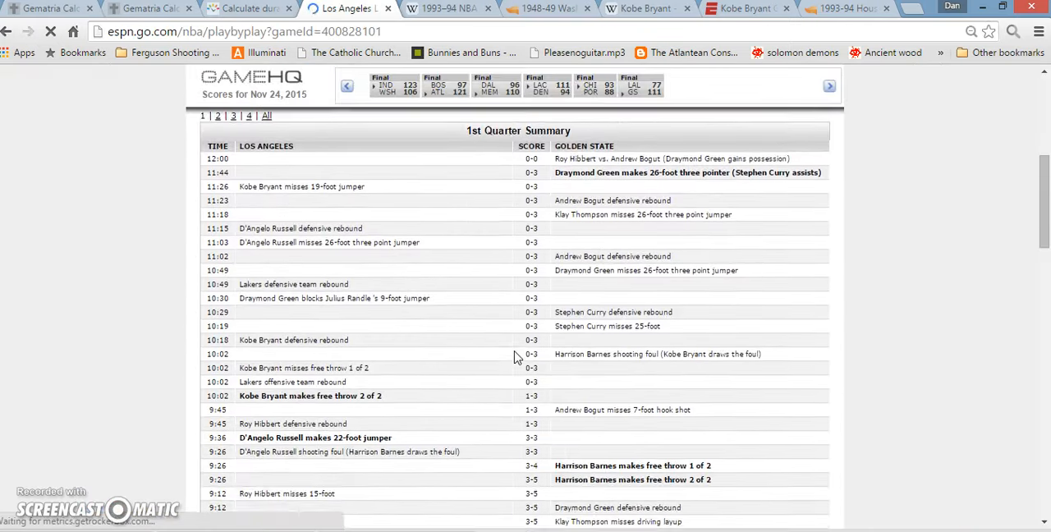
pyautogui.scroll(-3)
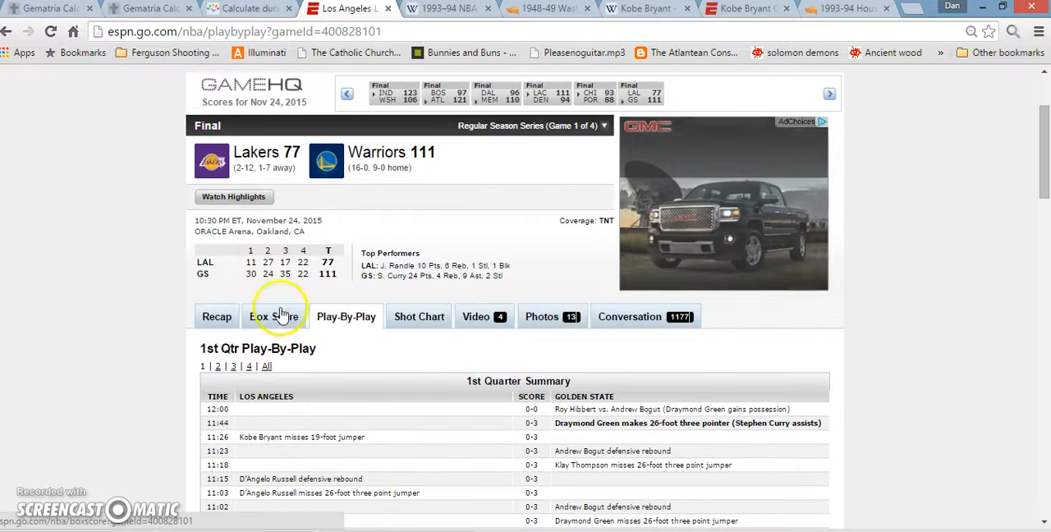
pyautogui.click(273, 316)
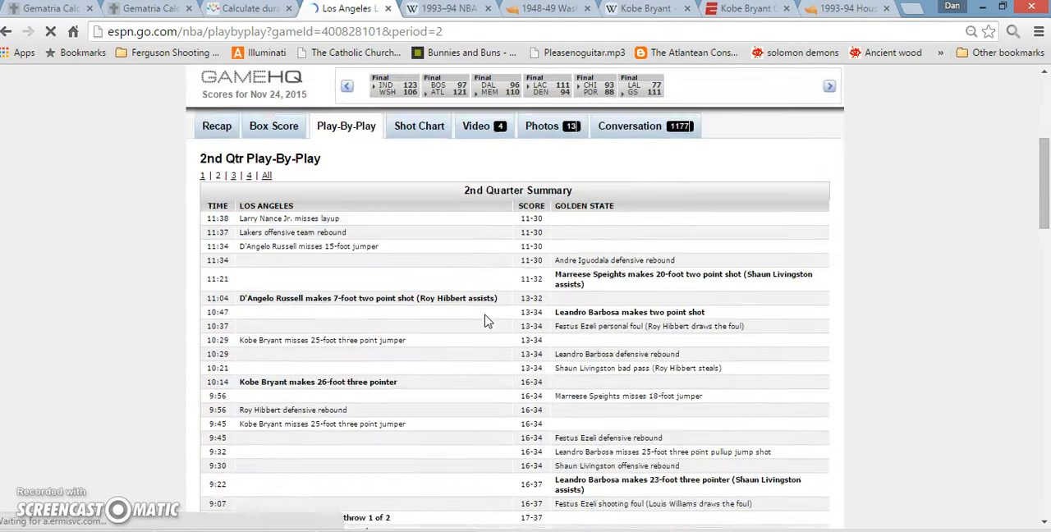
pyautogui.scroll(-3)
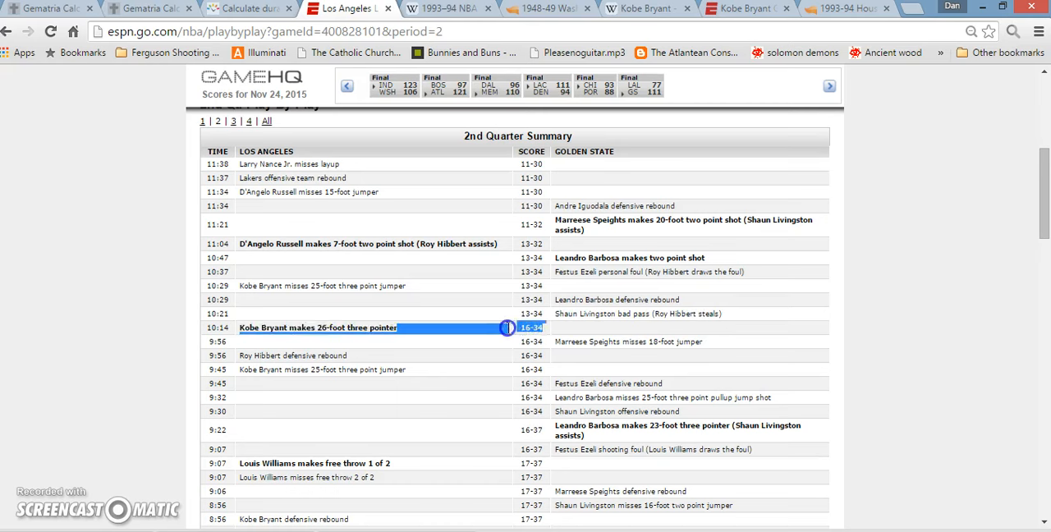
pyautogui.moveTo(267, 164)
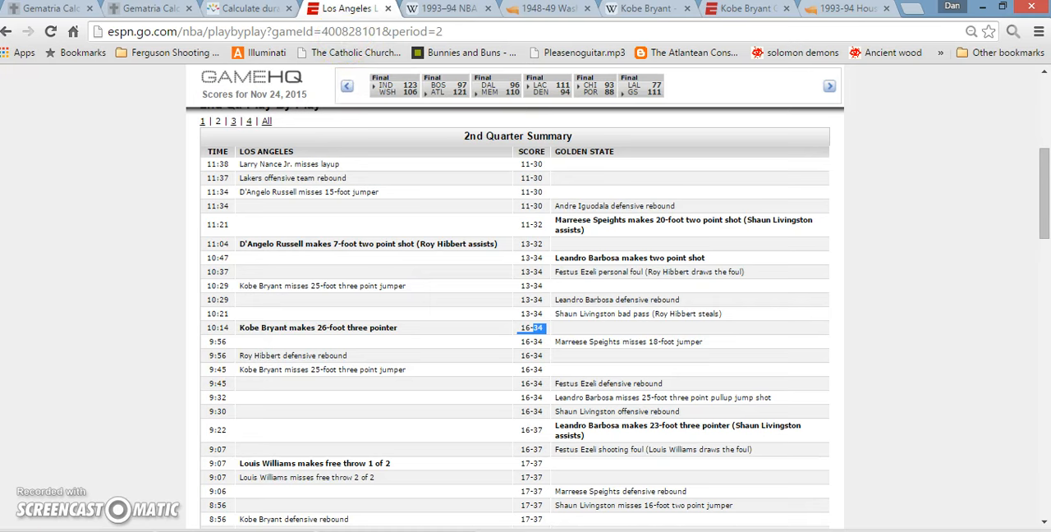
pyautogui.scroll(-3)
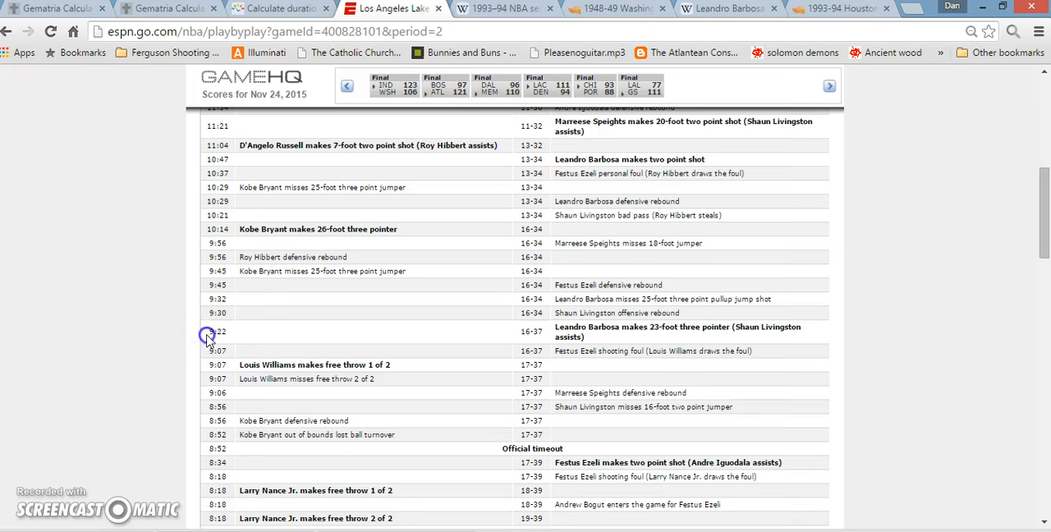
pyautogui.doubleClick(217, 331)
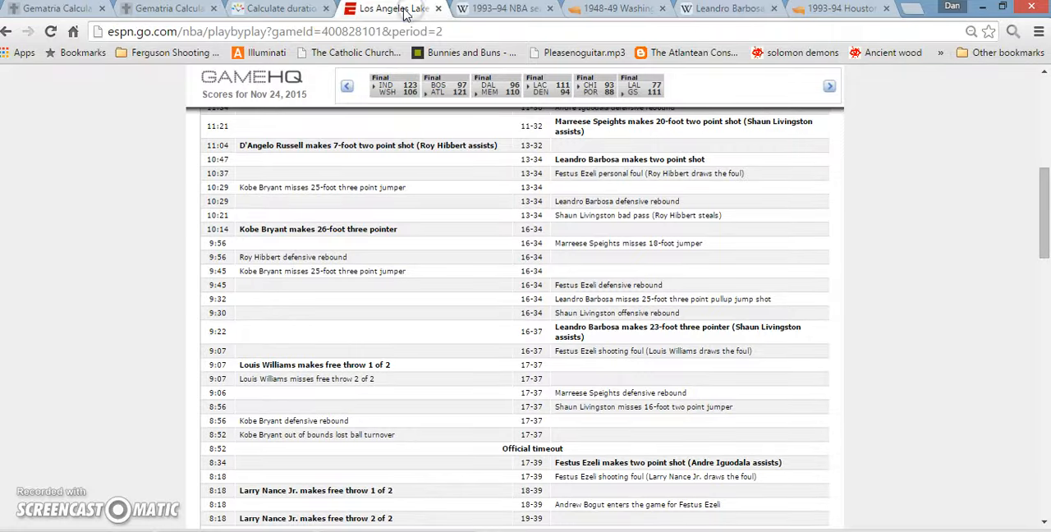
pyautogui.moveTo(54, 15)
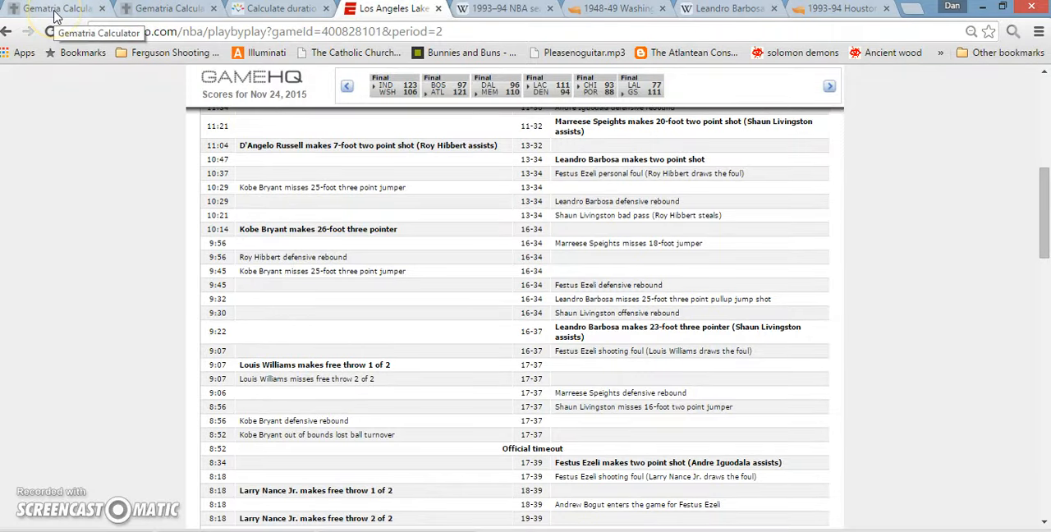
# Step: Show in the gematria calculator that michael jordan and kobe bryant both equal 113 in English Ordinal
pyautogui.click(53, 8)
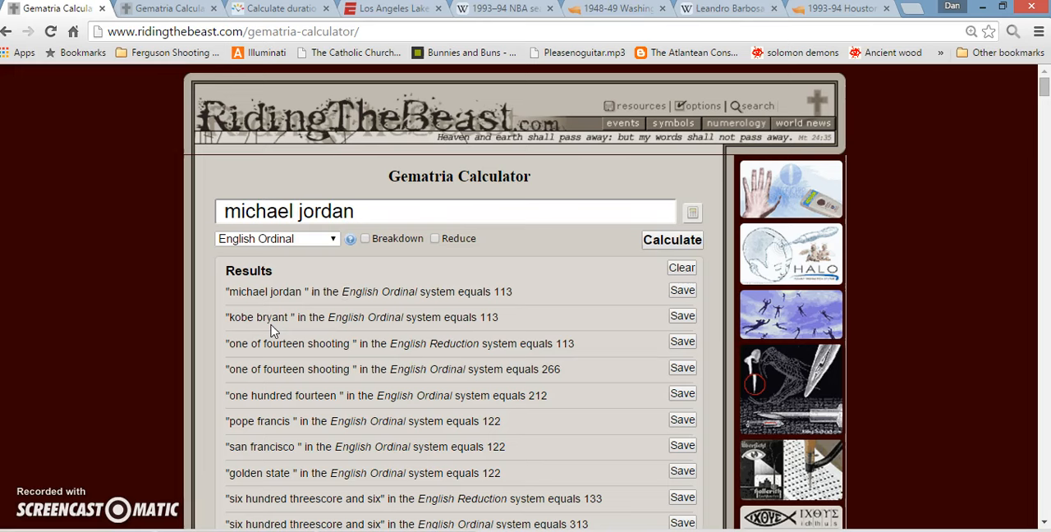
pyautogui.moveTo(490, 372)
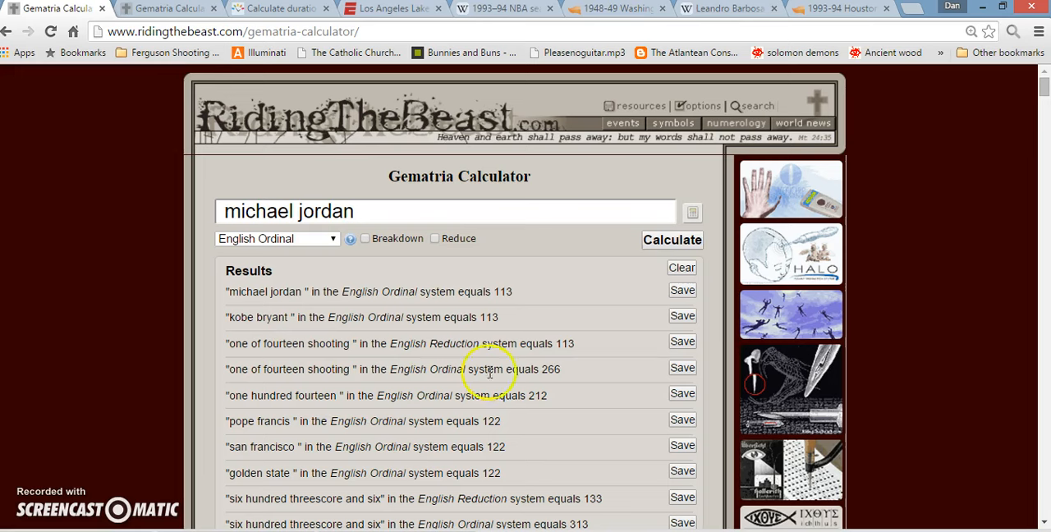
pyautogui.doubleClick(549, 368)
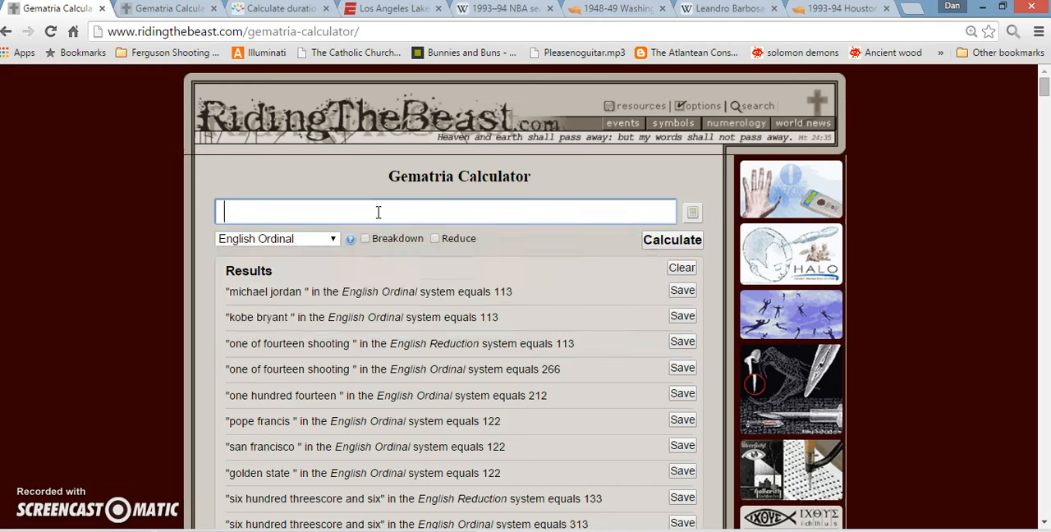
pyautogui.write('114')
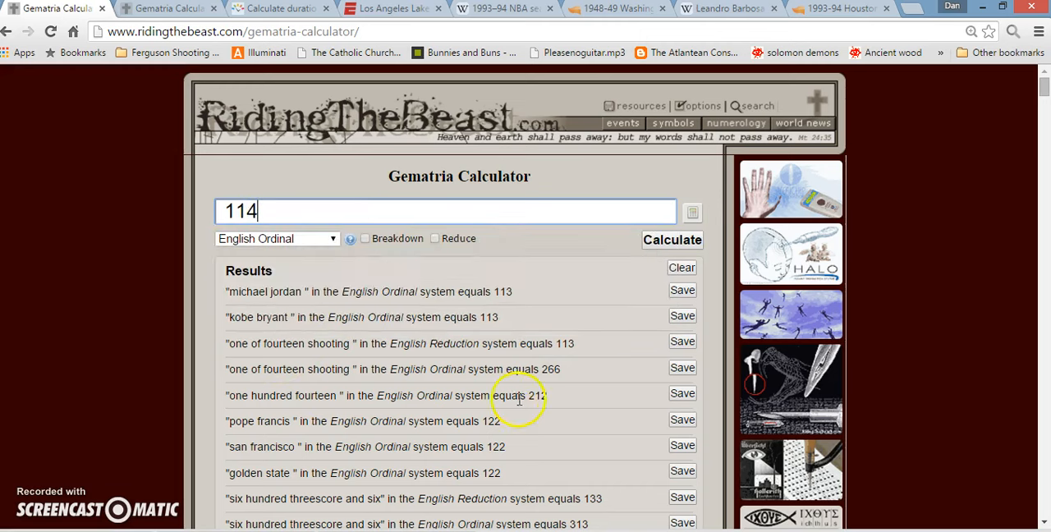
pyautogui.doubleClick(534, 395)
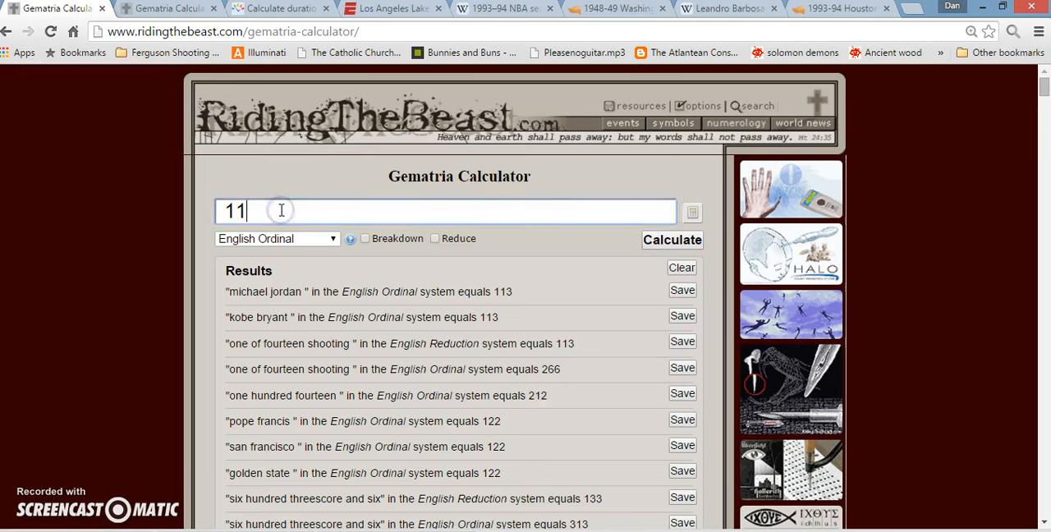
pyautogui.write('2/12')
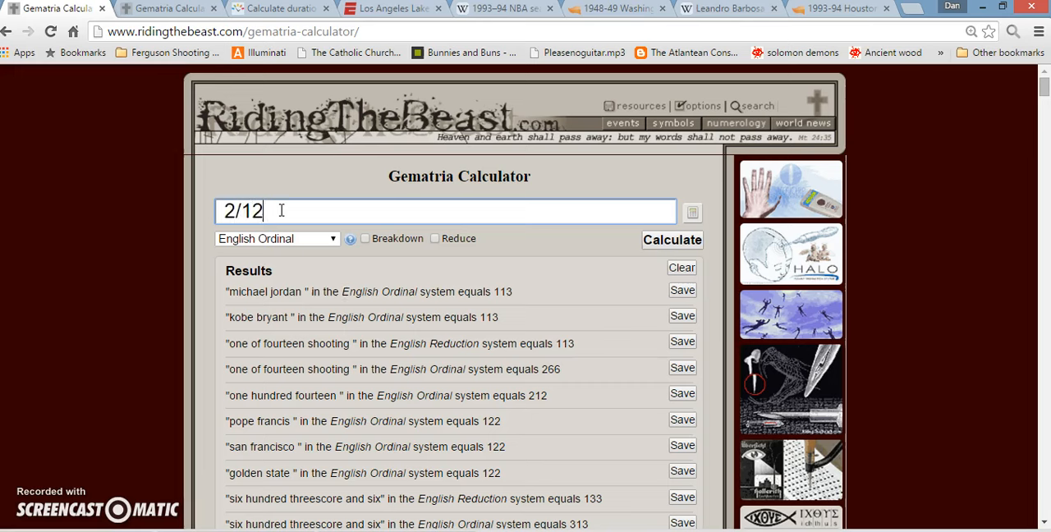
pyautogui.write('12/2')
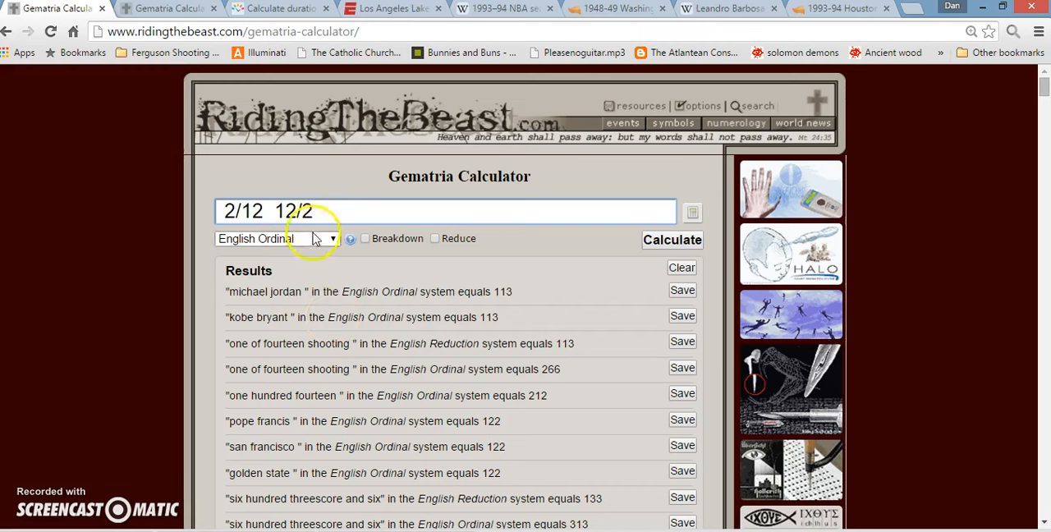
pyautogui.doubleClick(293, 211)
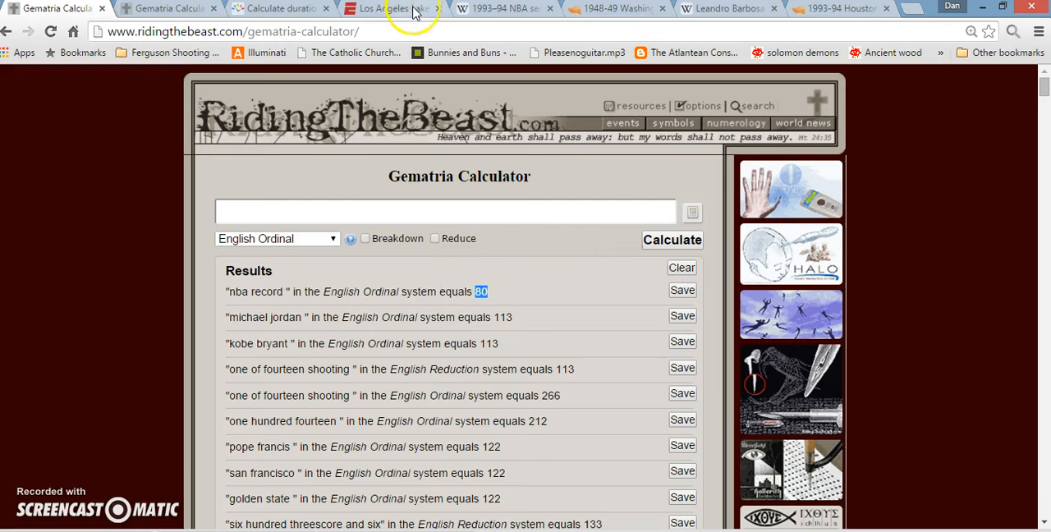
pyautogui.click(393, 8)
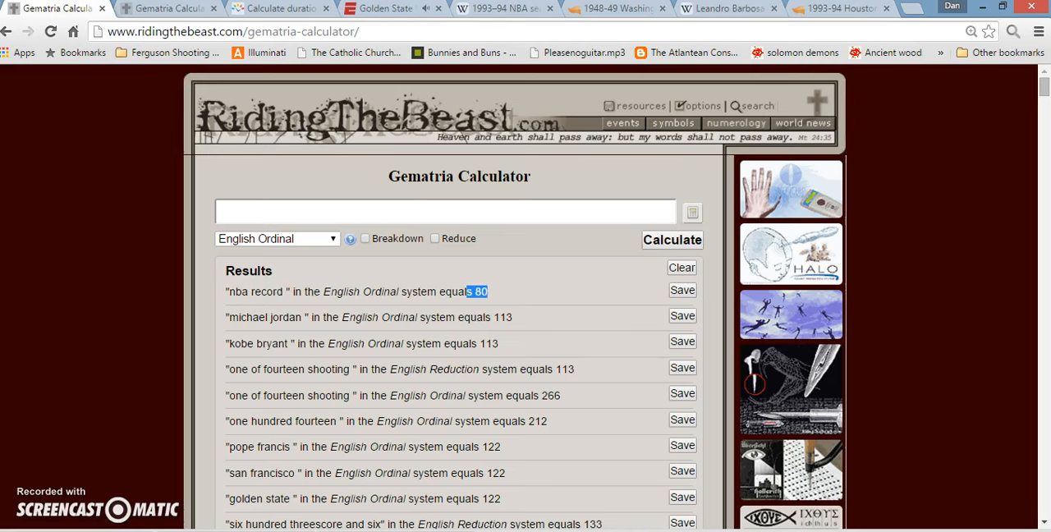
# Step: Browse the Warriors' ESPN team page videos down to 'Warriors make NBA history with 16-0 start'
pyautogui.click(386, 8)
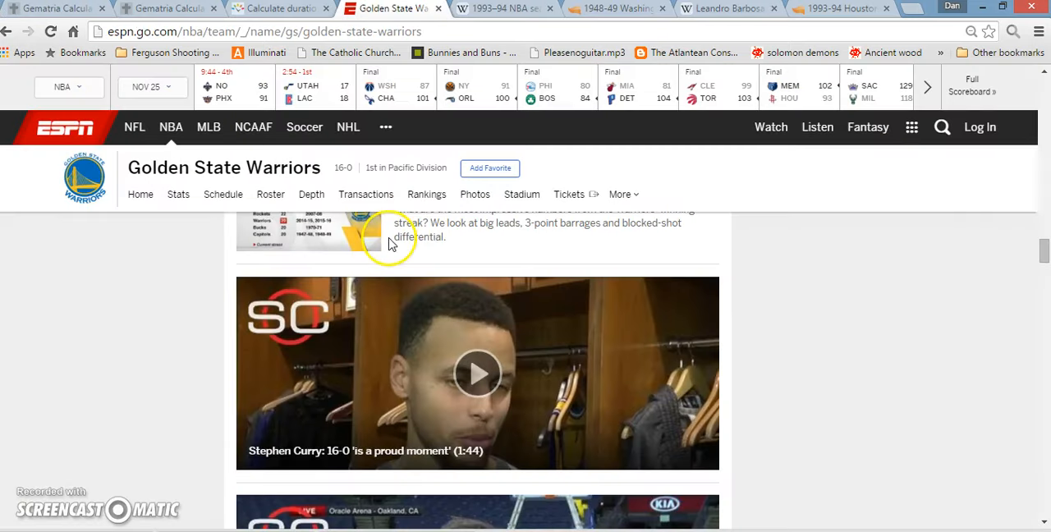
pyautogui.scroll(-3)
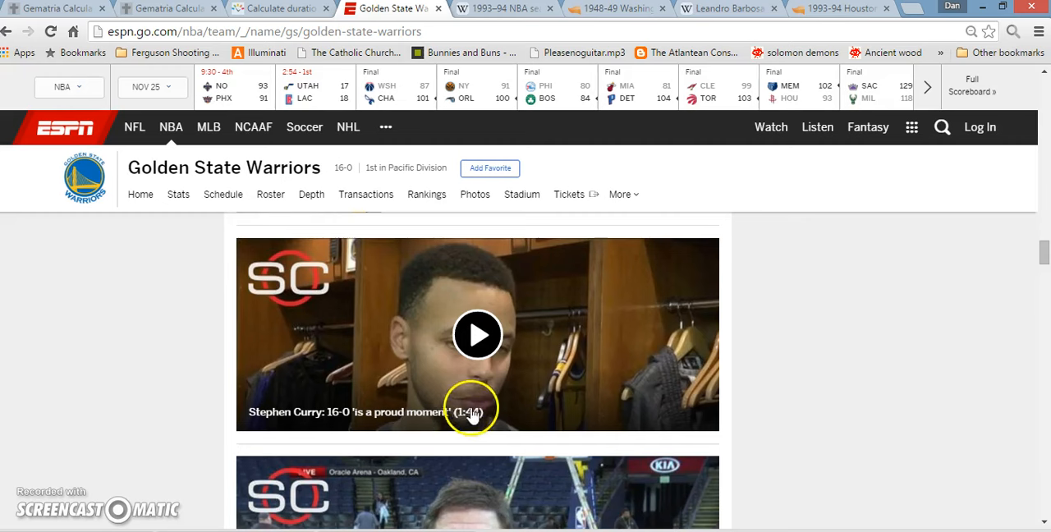
pyautogui.moveTo(460, 411)
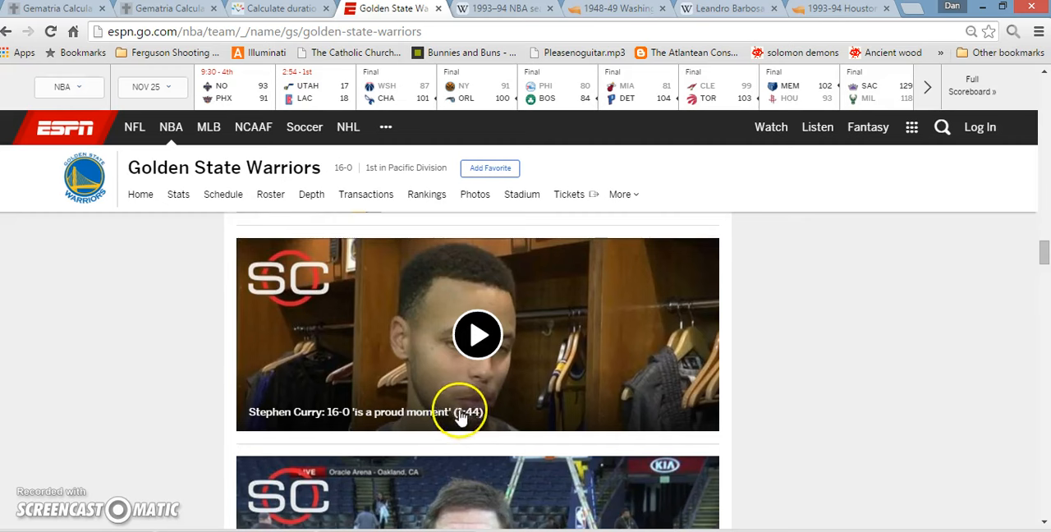
pyautogui.moveTo(501, 417)
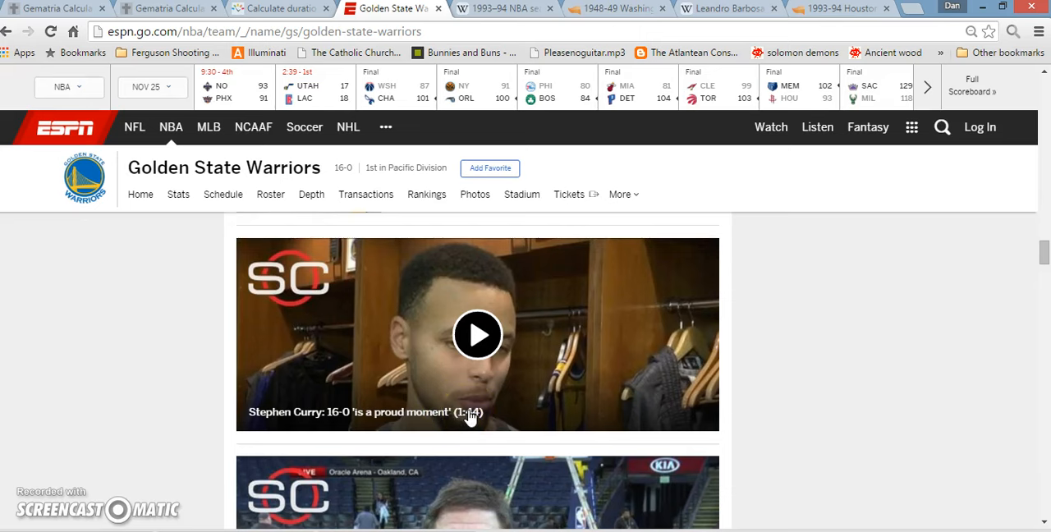
pyautogui.scroll(-3)
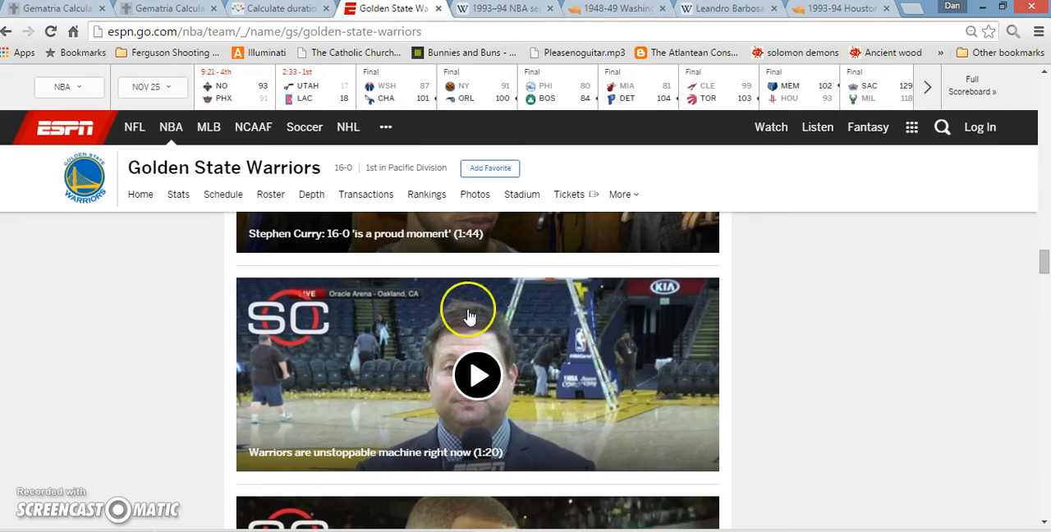
pyautogui.moveTo(569, 351)
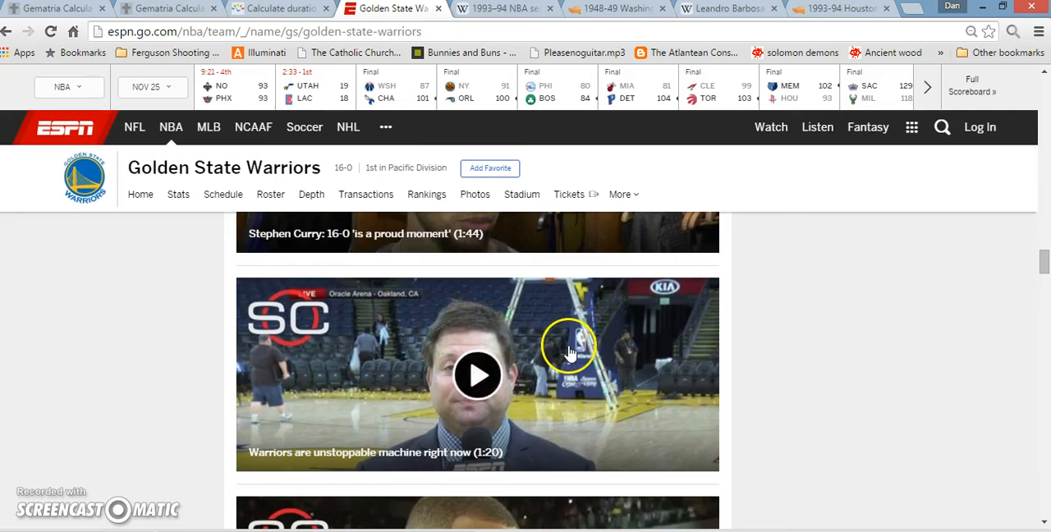
pyautogui.scroll(-3)
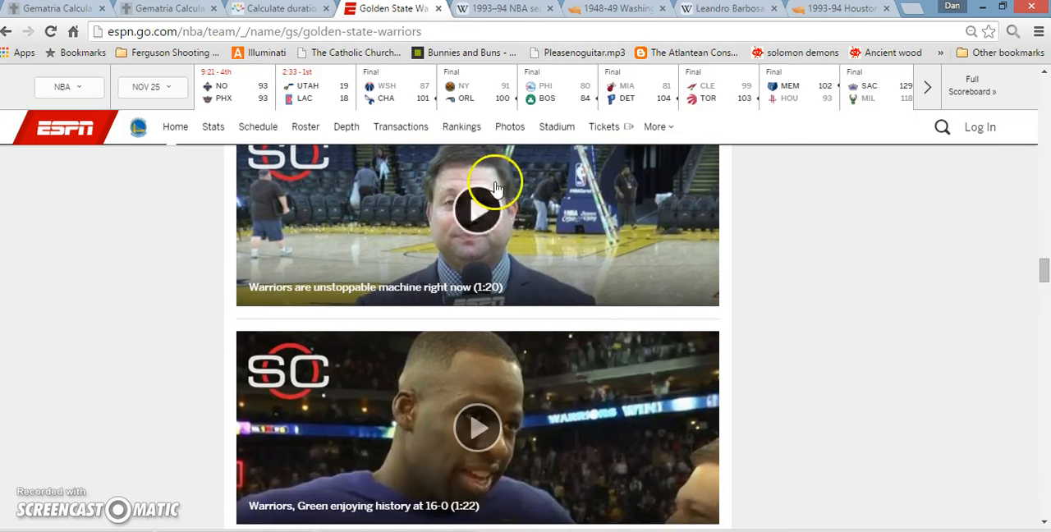
pyautogui.scroll(-3)
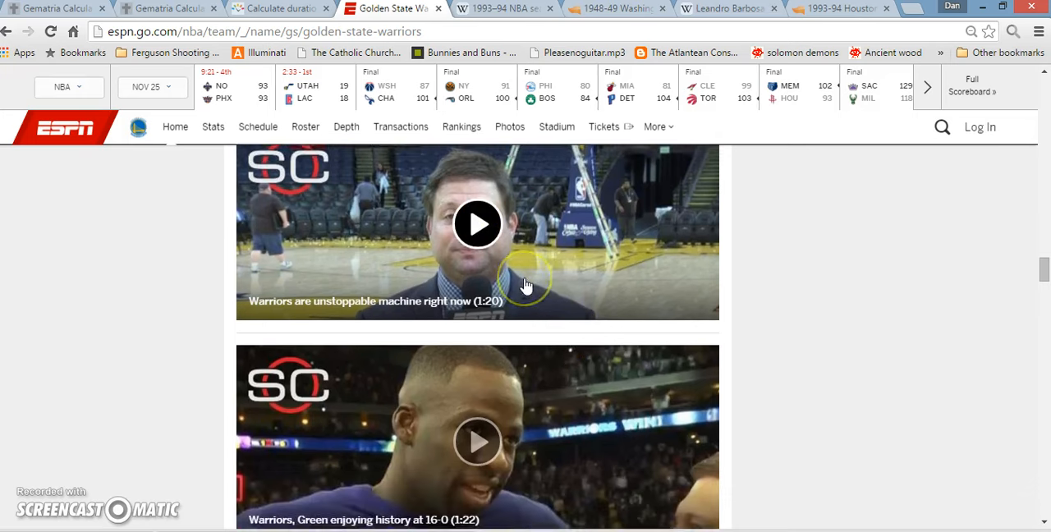
pyautogui.scroll(-3)
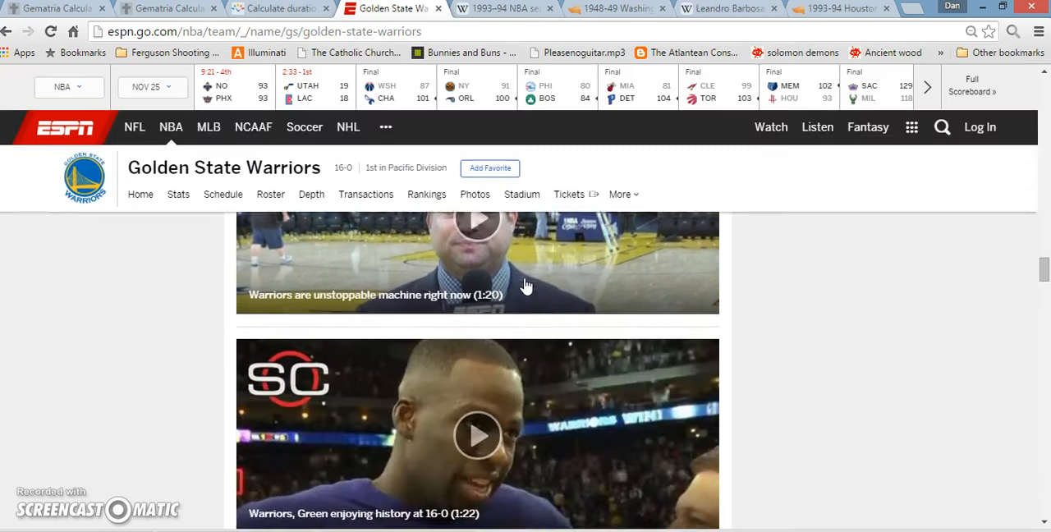
pyautogui.scroll(-3)
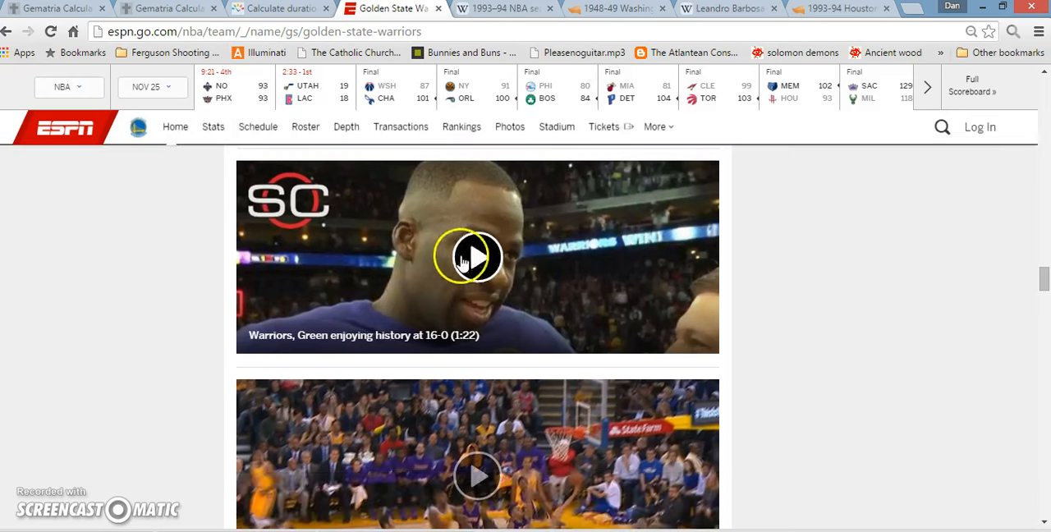
pyautogui.moveTo(470, 344)
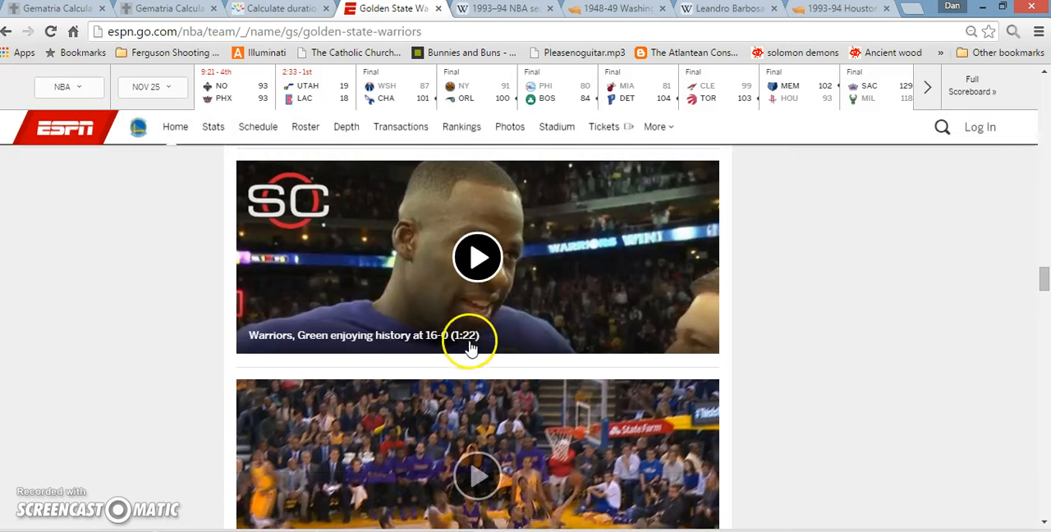
pyautogui.moveTo(463, 222)
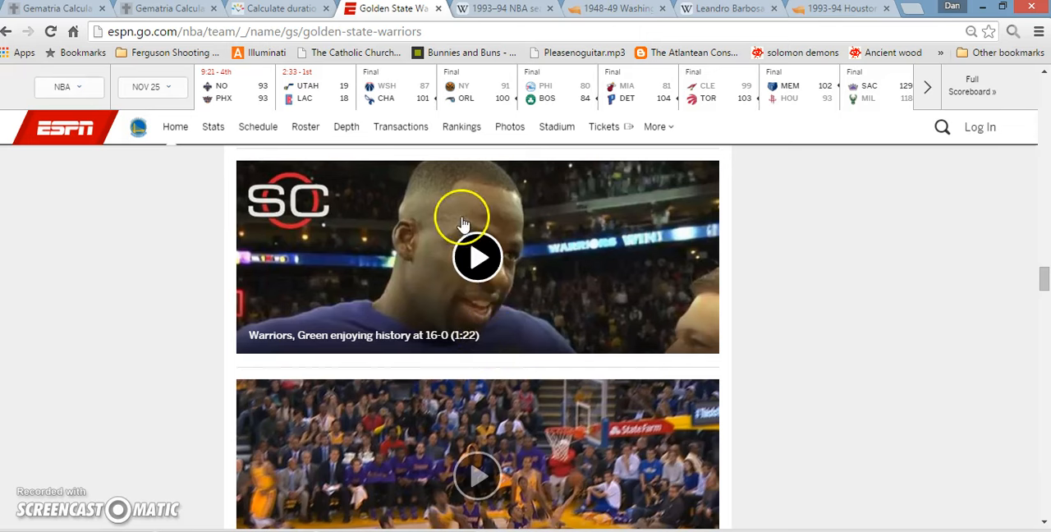
pyautogui.scroll(-3)
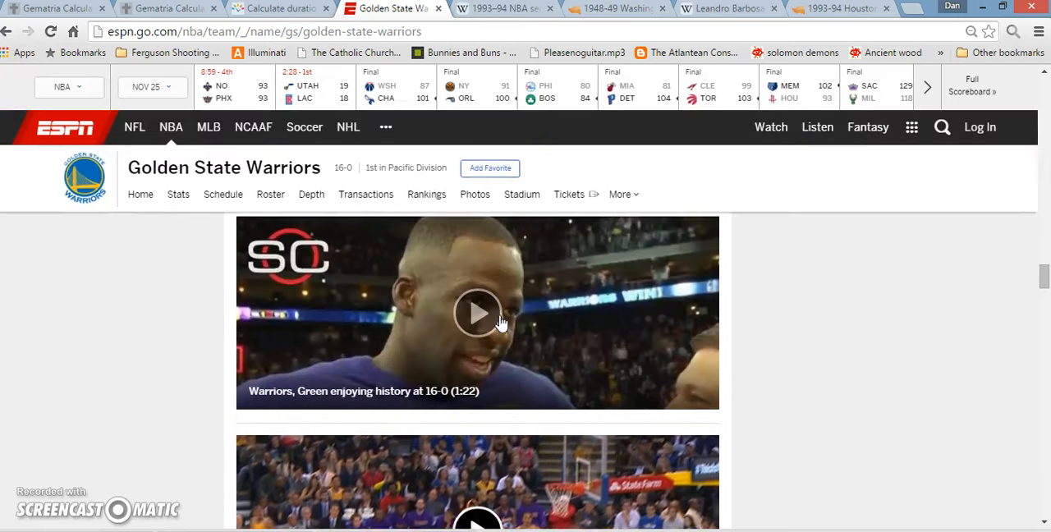
pyautogui.scroll(-3)
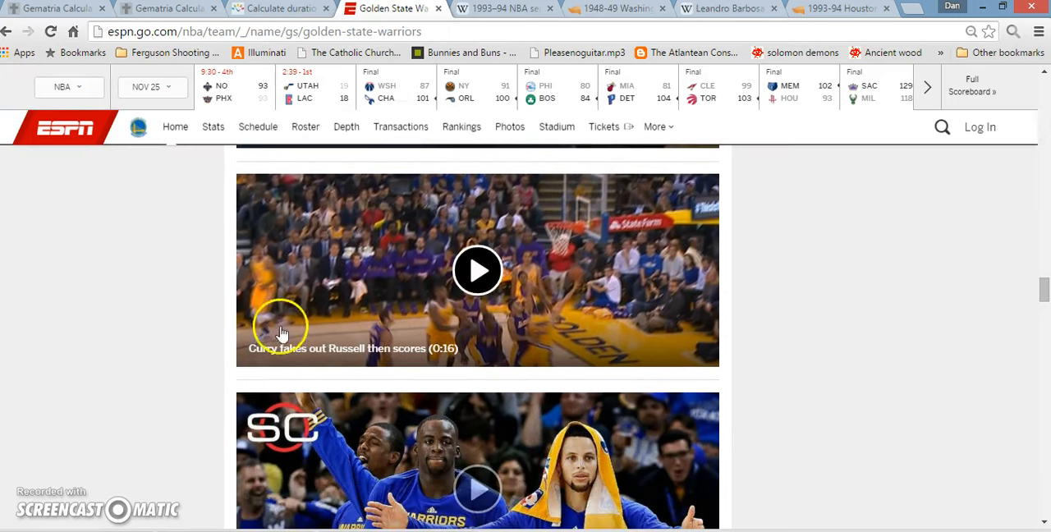
pyautogui.moveTo(474, 350)
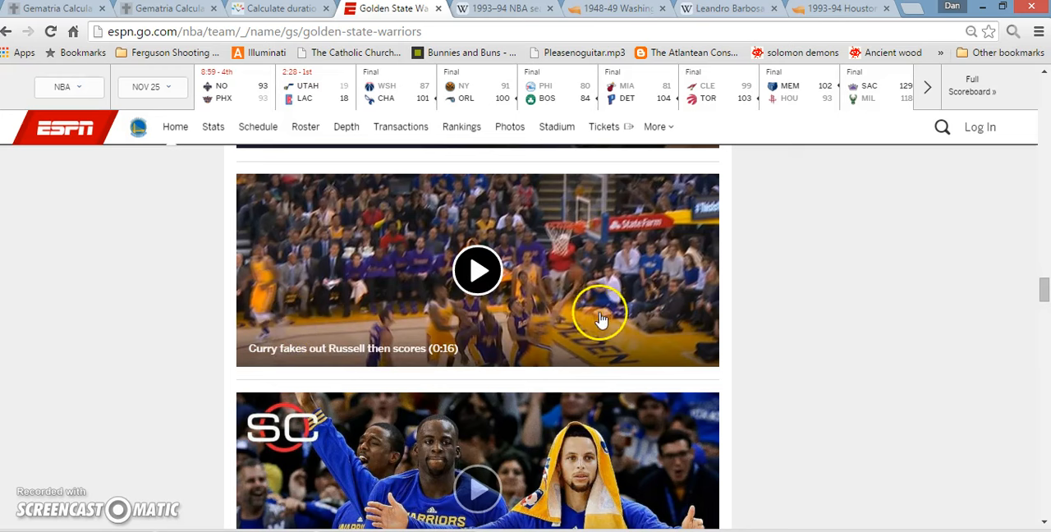
pyautogui.moveTo(603, 320)
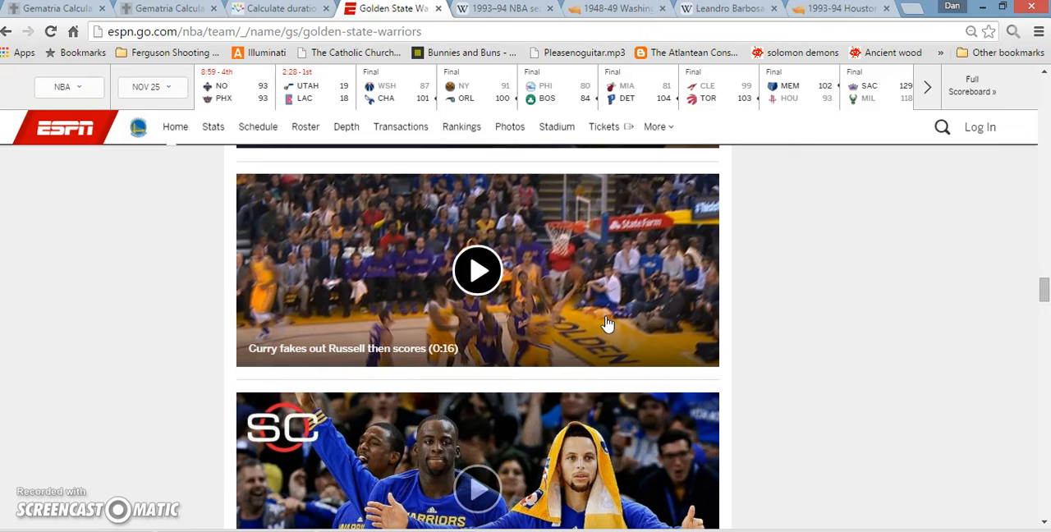
pyautogui.scroll(-3)
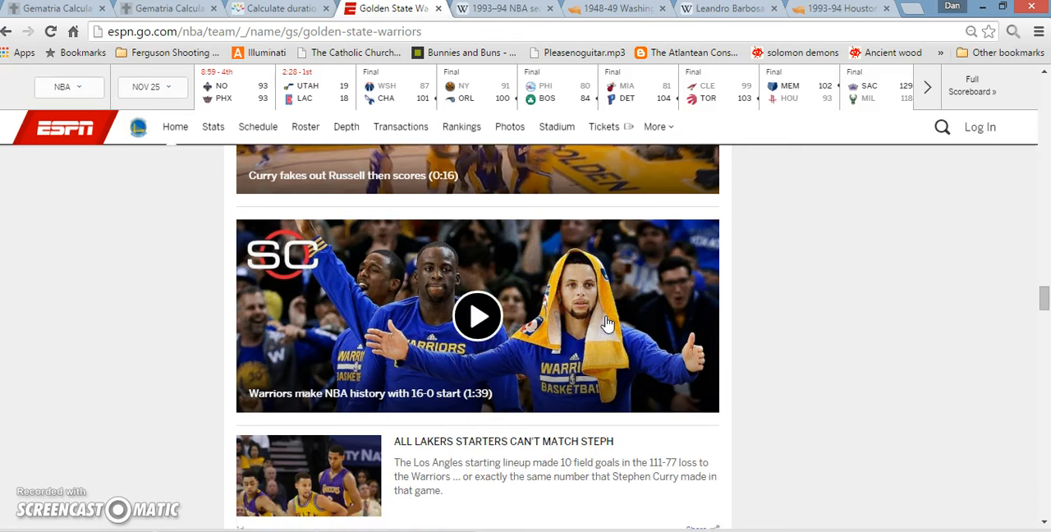
pyautogui.scroll(-3)
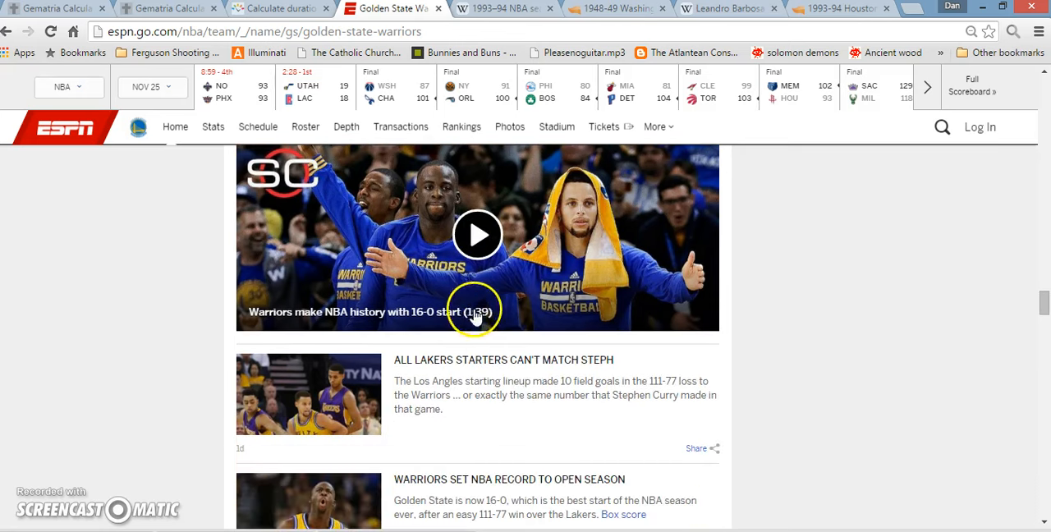
pyautogui.moveTo(538, 316)
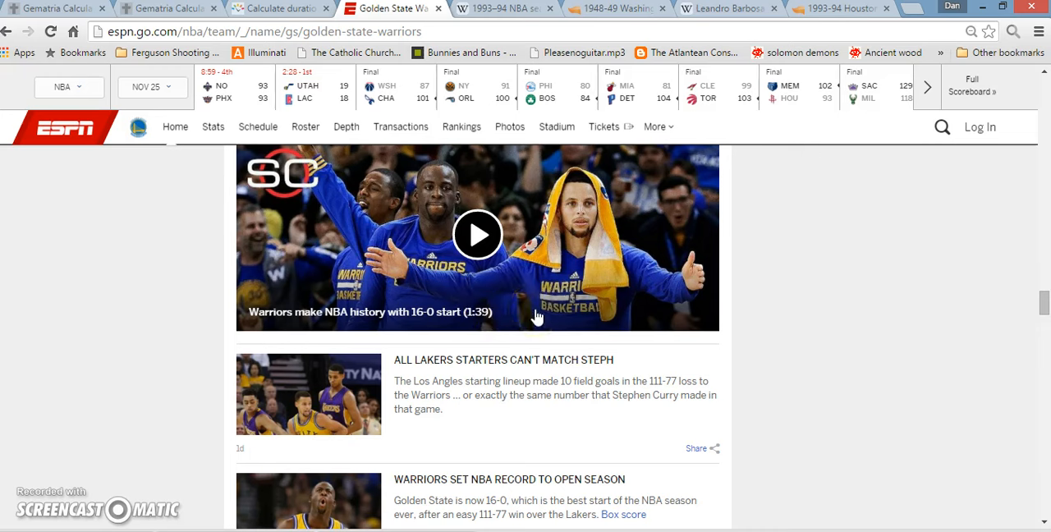
pyautogui.moveTo(479, 236)
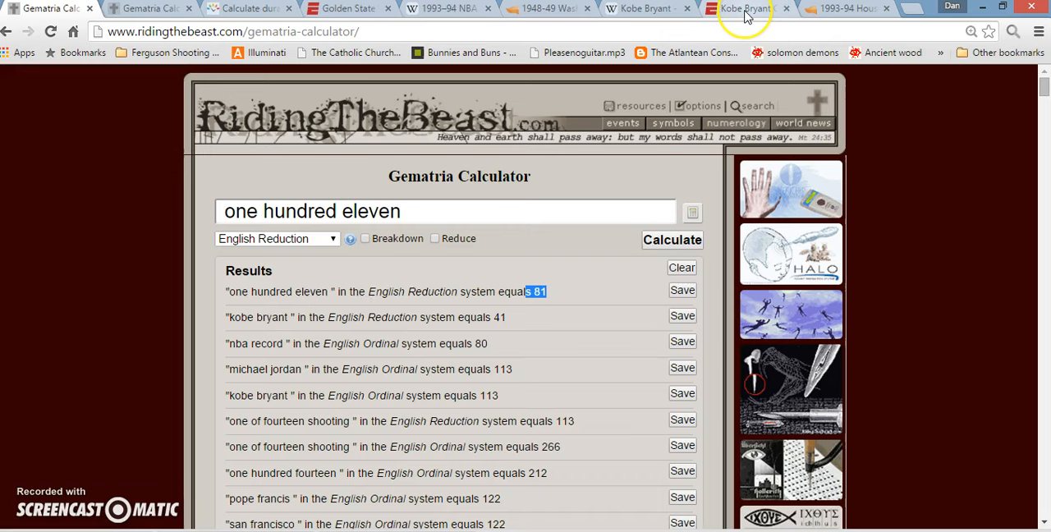
# Step: Review the one hundred eleven and kobe bryant gematria values, then show the 161-day June 16 to November 24, 2015 result
pyautogui.click(745, 8)
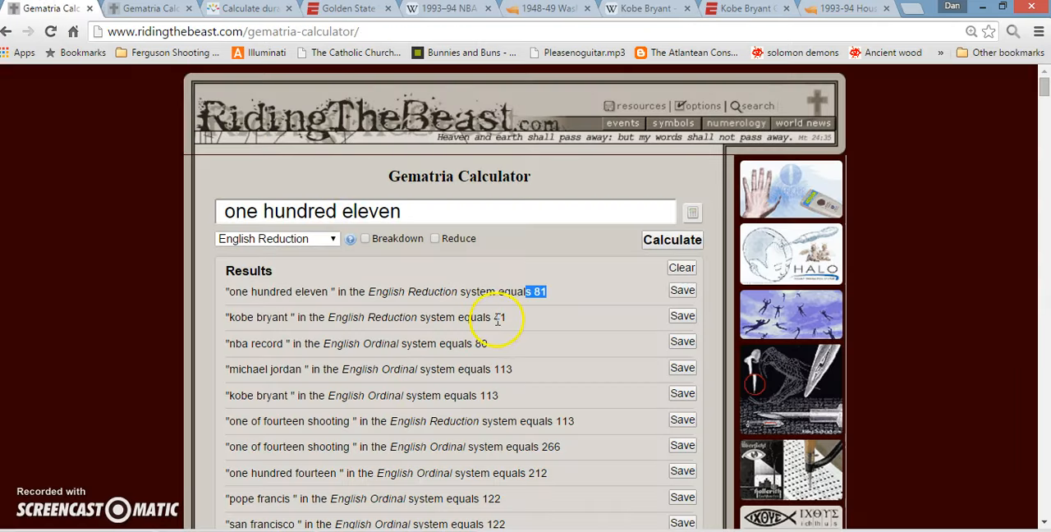
pyautogui.click(246, 8)
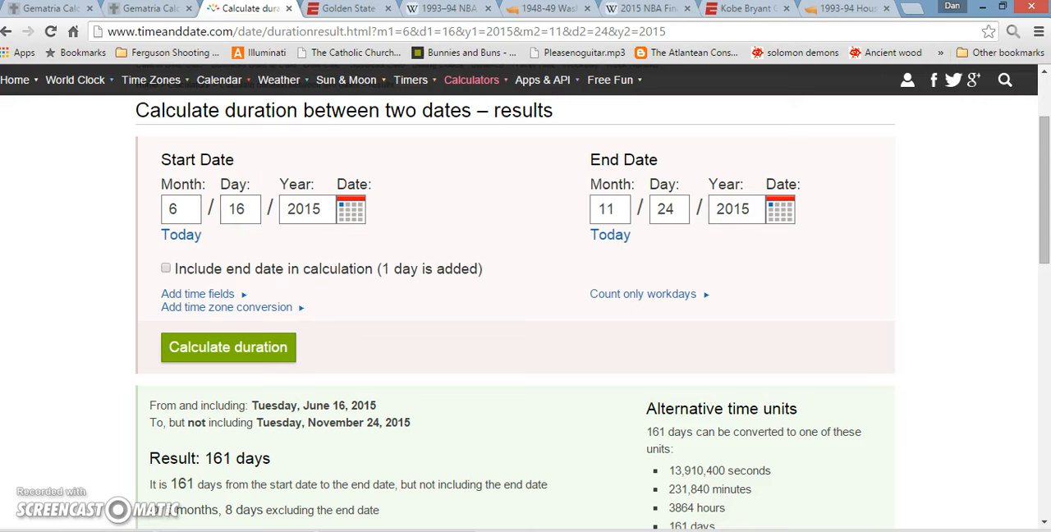
# Step: Check the 161-day span's start date, then highlight american civil war equalling 161 in English Ordinal
pyautogui.click(180, 209)
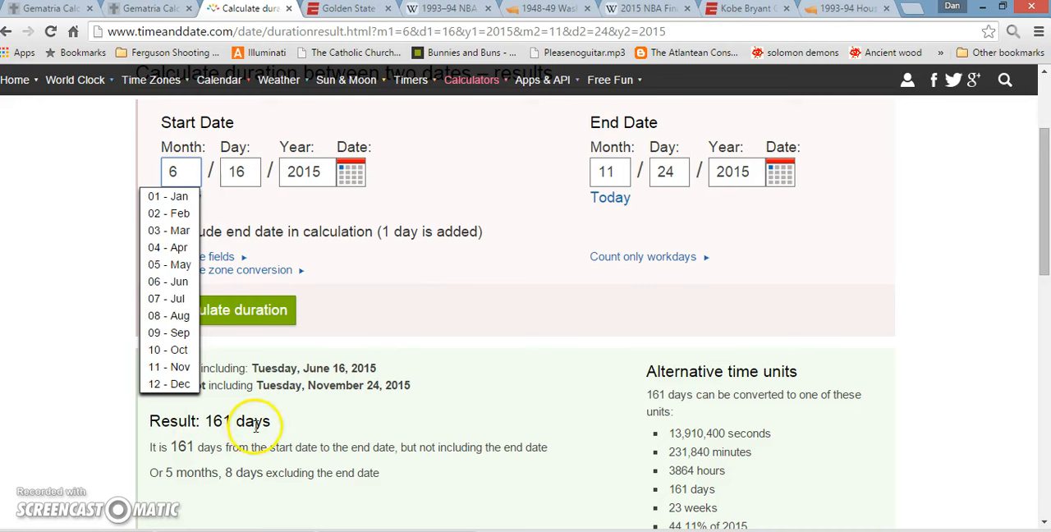
pyautogui.moveTo(107, 179)
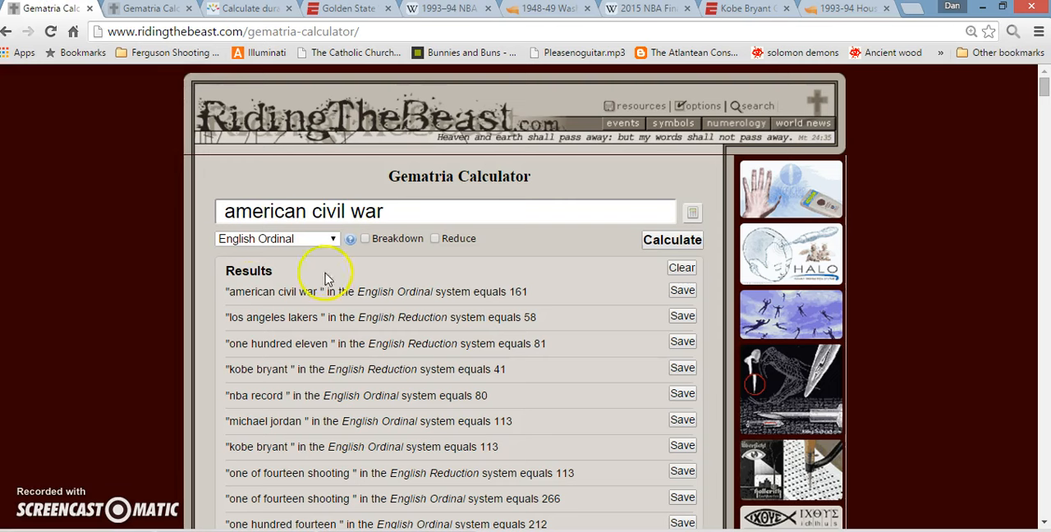
pyautogui.doubleClick(275, 291)
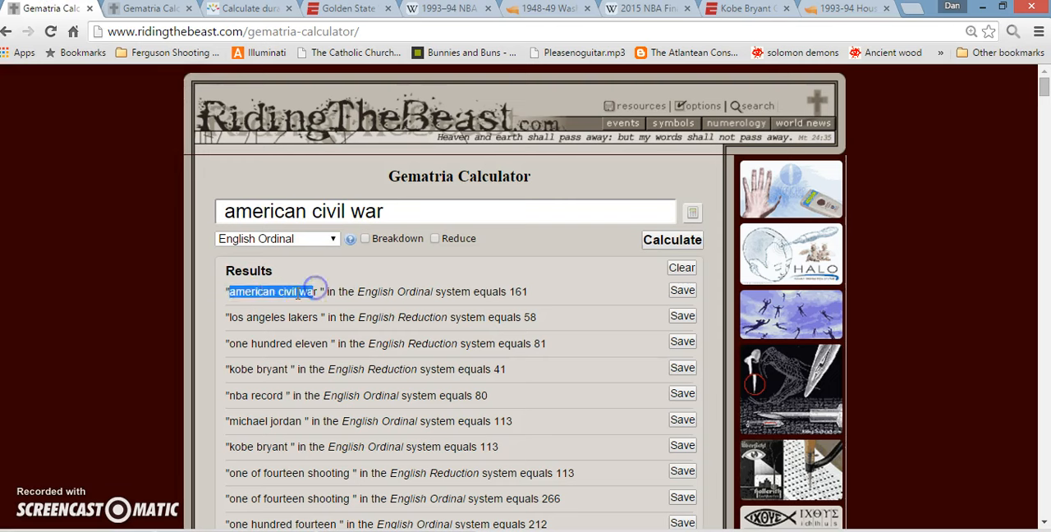